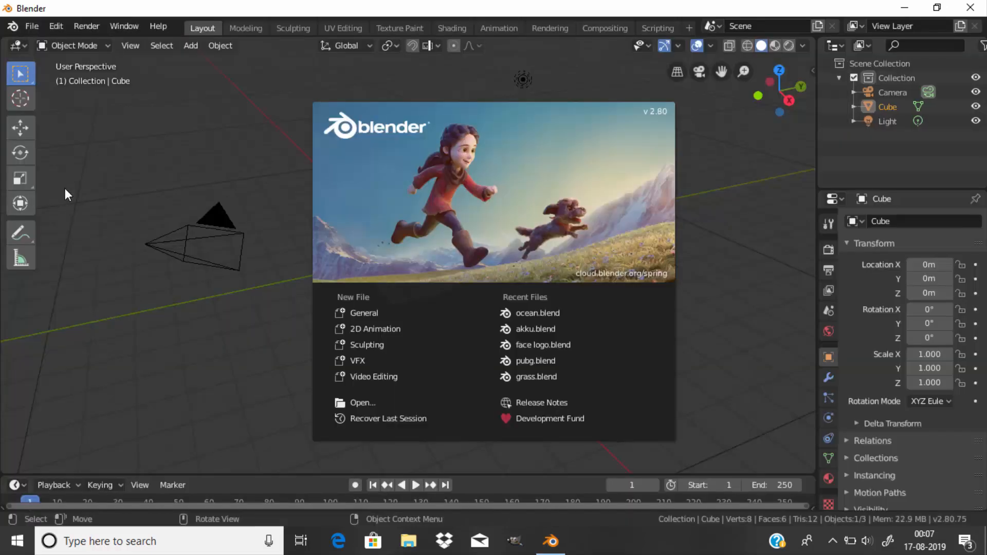
Add an Ocean modifier to the default cube and set Repeat X to 4.
{"action": "scroll", "scroll_direction": "up", "scroll_amount": 3}
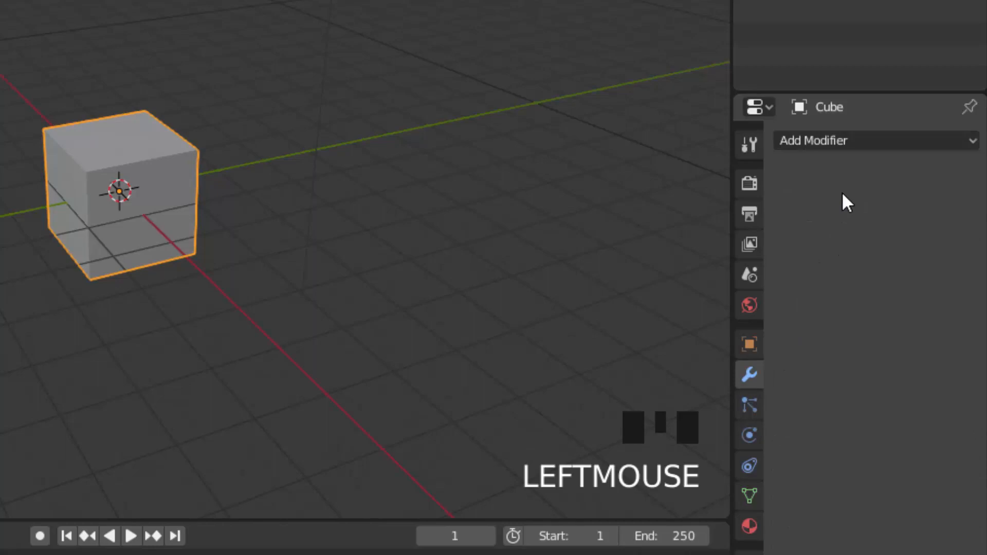
{"action": "left_click", "coordinate": [876, 140]}
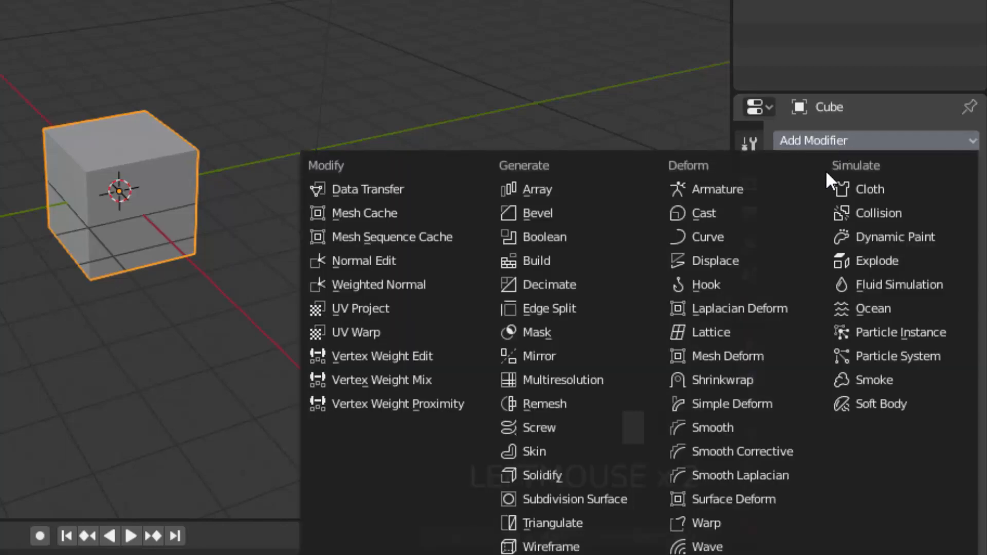
{"action": "left_click", "coordinate": [873, 309]}
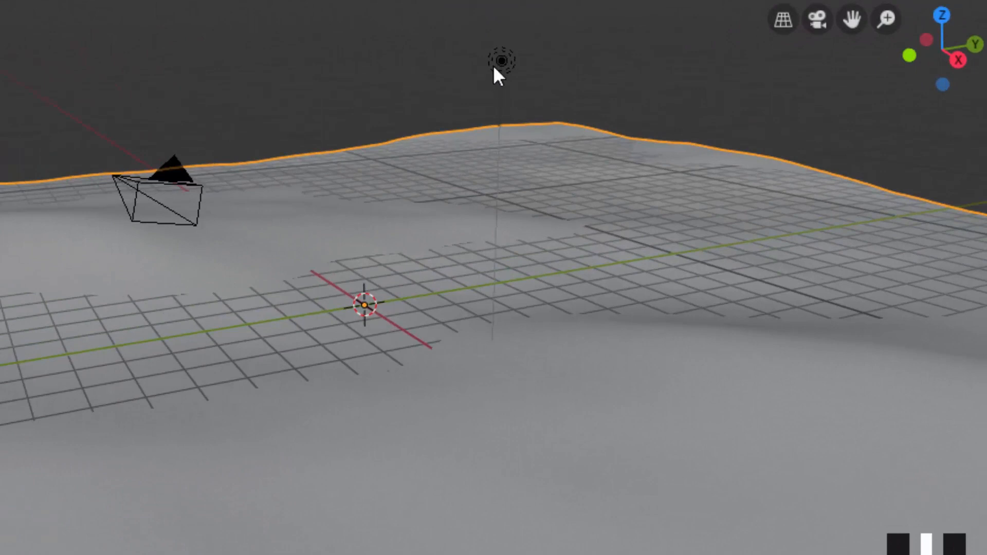
{"action": "left_click", "coordinate": [501, 60]}
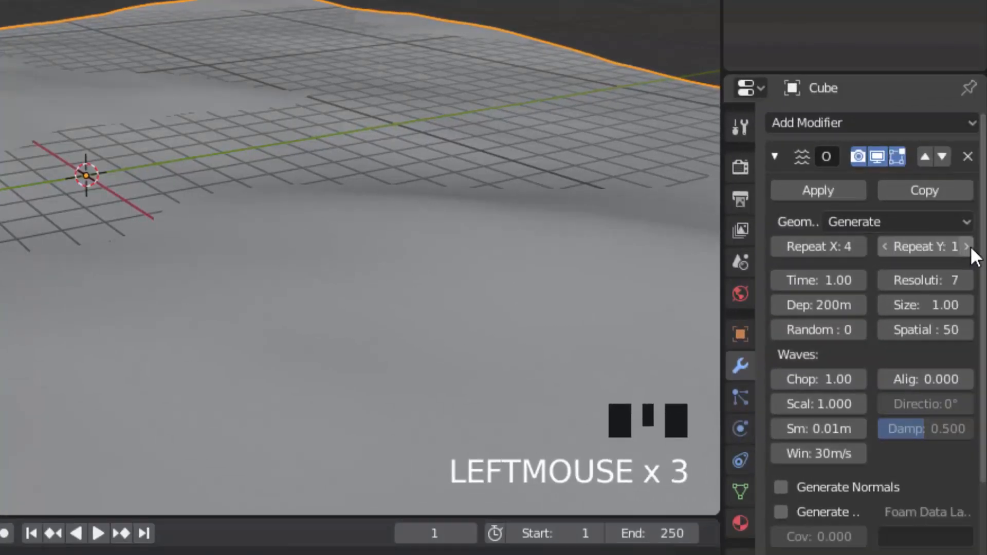
Set Repeat Y to 4 and the ocean size to 0.5.
{"action": "left_click", "coordinate": [969, 246]}
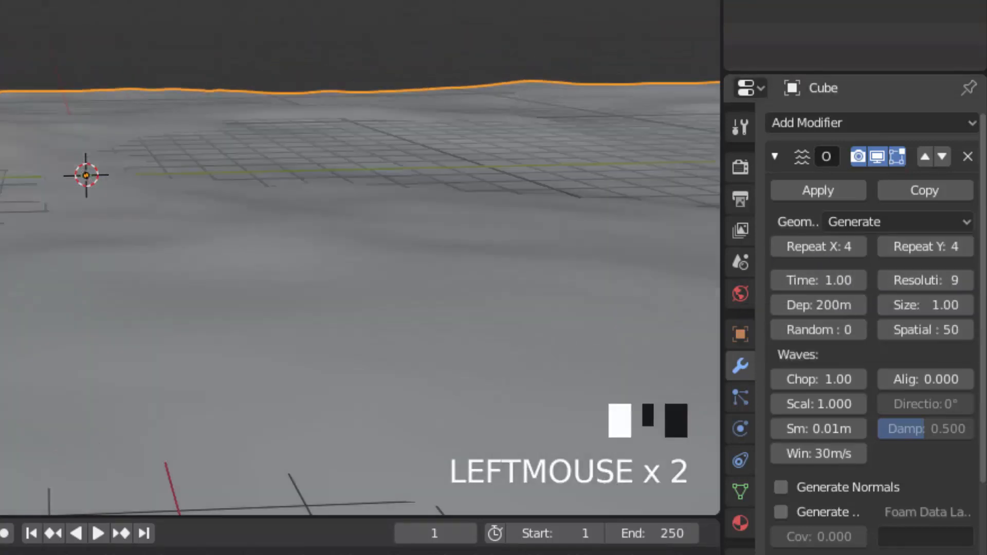
{"action": "left_click", "coordinate": [925, 280]}
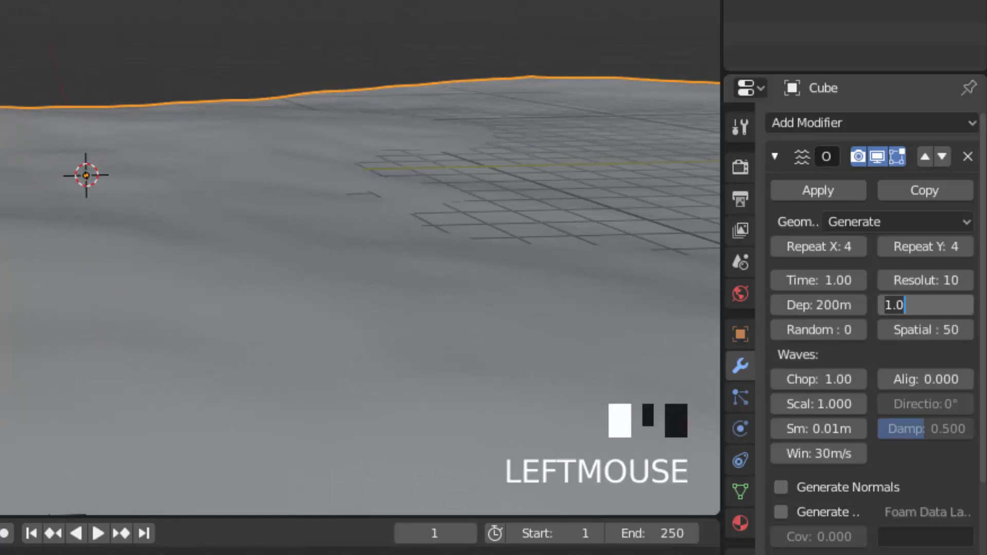
{"action": "type", "text": "0.5"}
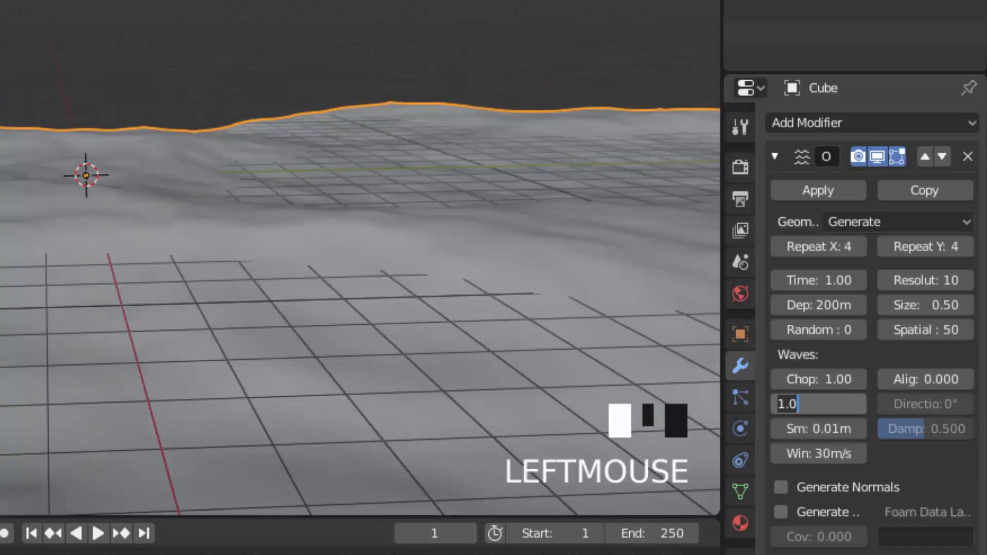
{"action": "scroll", "scroll_direction": "down", "scroll_amount": 3}
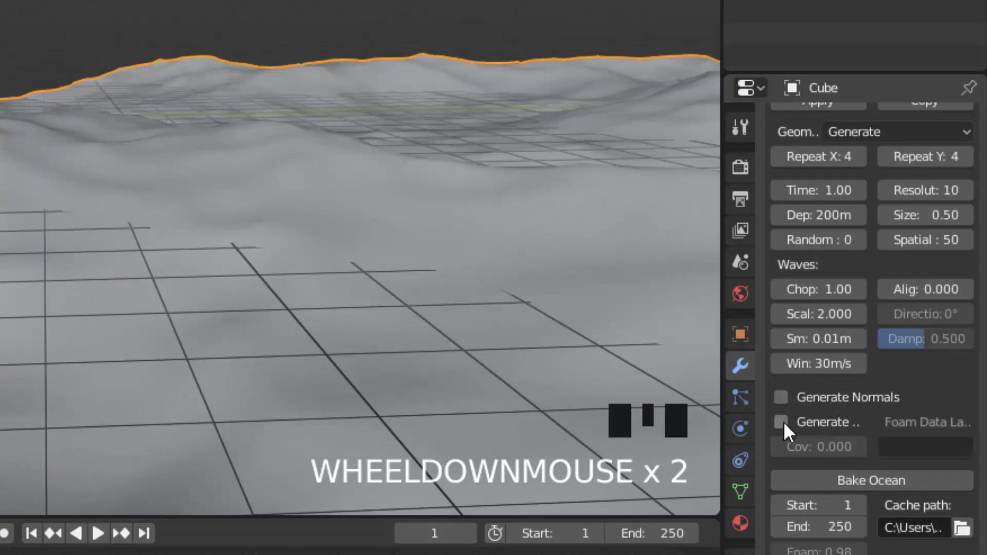
Enable Generate Foam and name the foam data layer 'Foa'.
{"action": "left_click", "coordinate": [780, 421]}
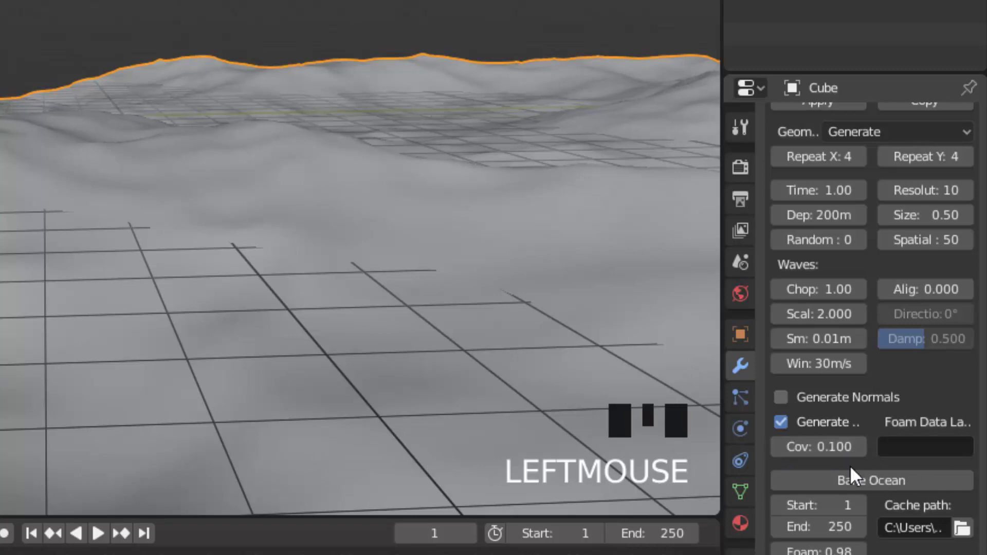
{"action": "left_click", "coordinate": [926, 446]}
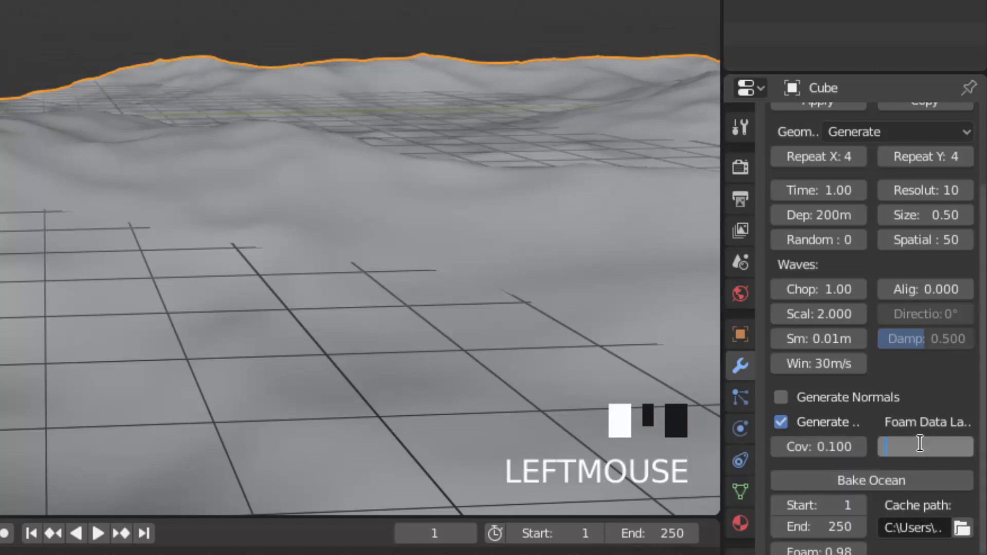
{"action": "type", "text": "Foa"}
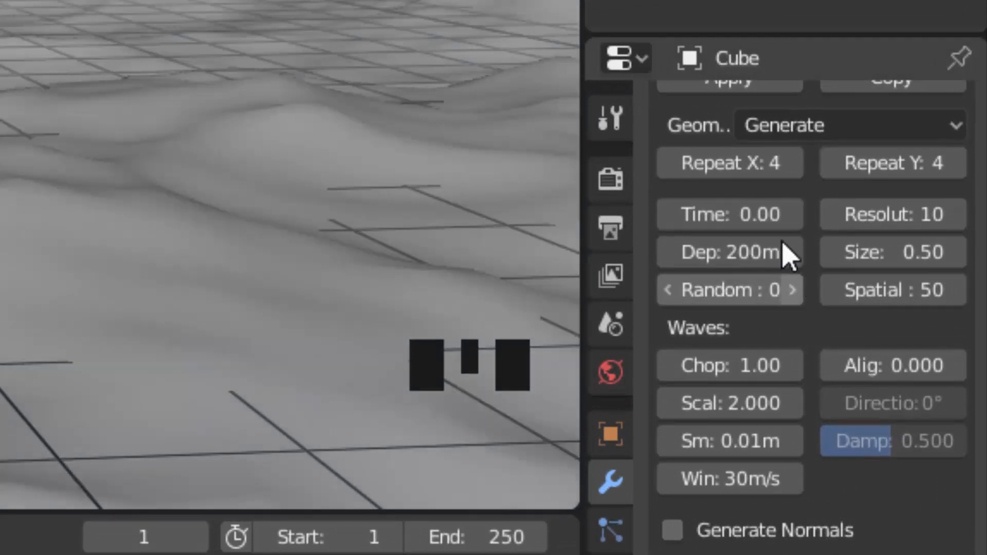
{"action": "mouse_move", "coordinate": [727, 213]}
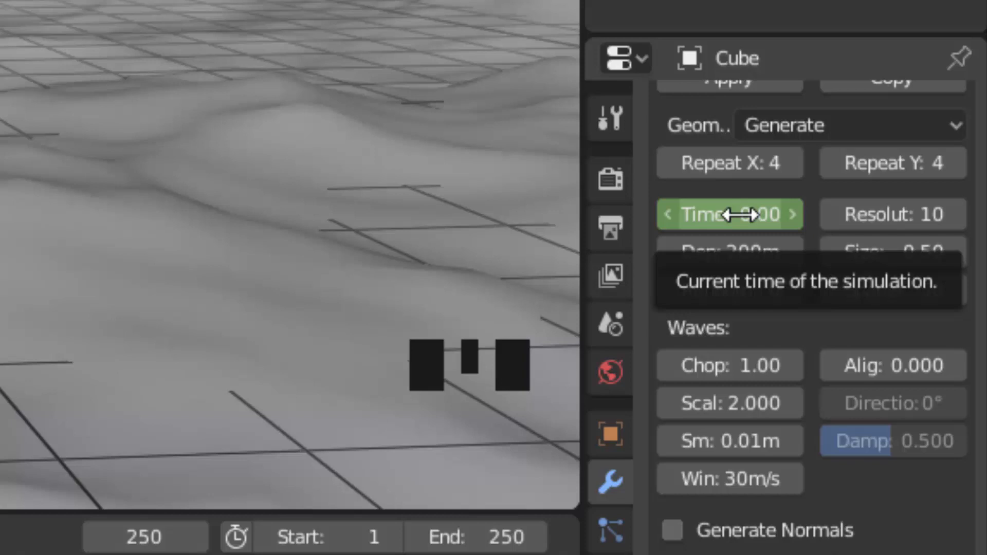
Set the ocean's Time to 10 at frame 250 for keyframing.
{"action": "left_click", "coordinate": [730, 213]}
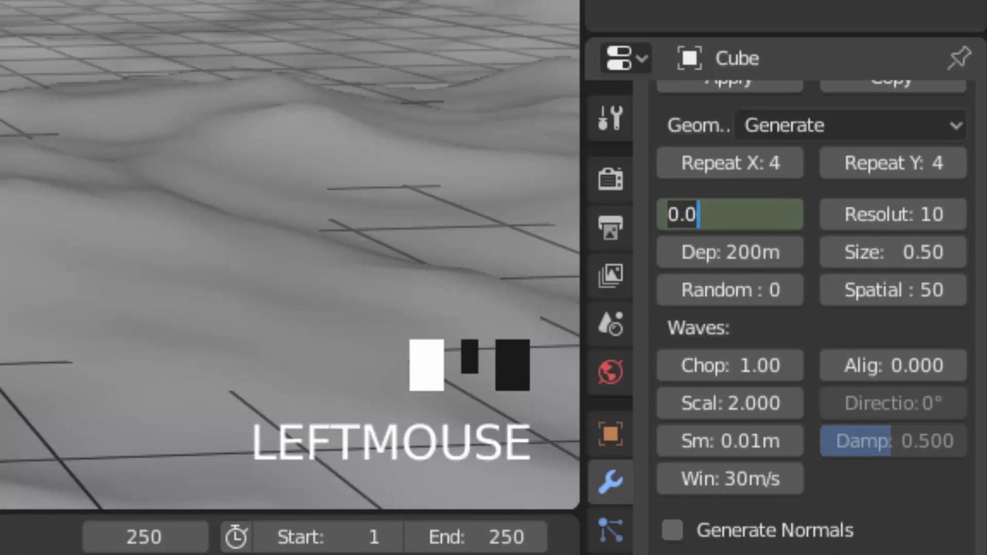
{"action": "type", "text": "10"}
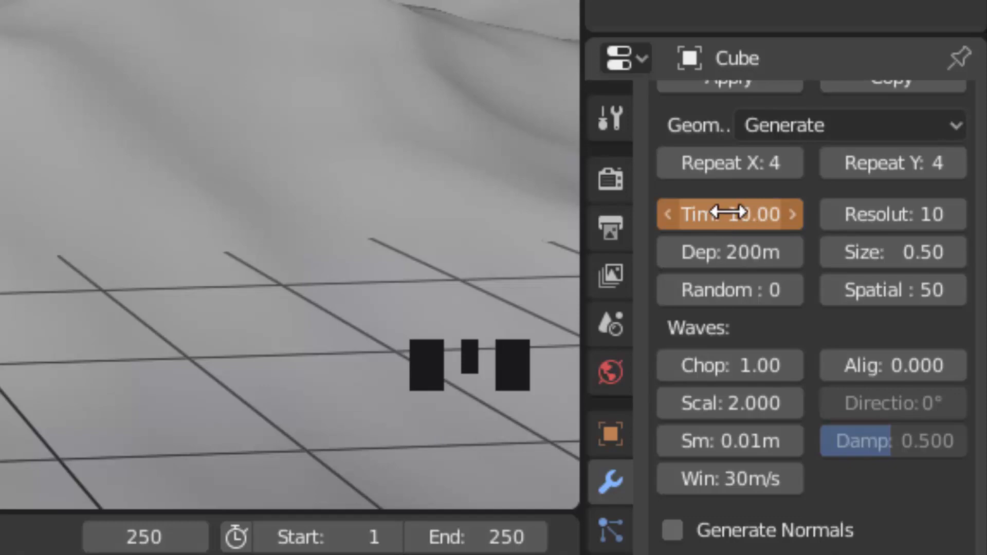
{"action": "mouse_move", "coordinate": [730, 214]}
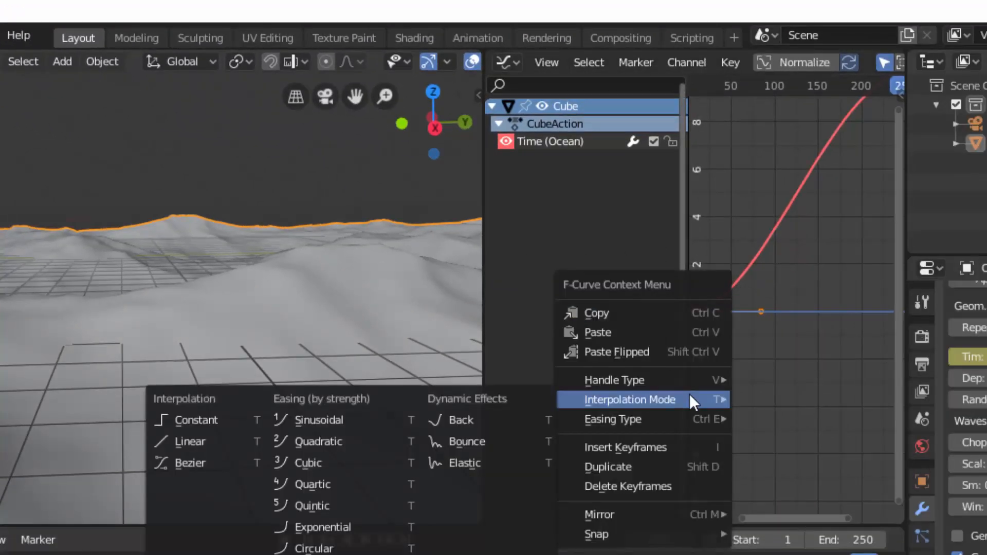
Make the Time curve Linear interpolation, then play and stop the ocean animation.
{"action": "left_click", "coordinate": [189, 441]}
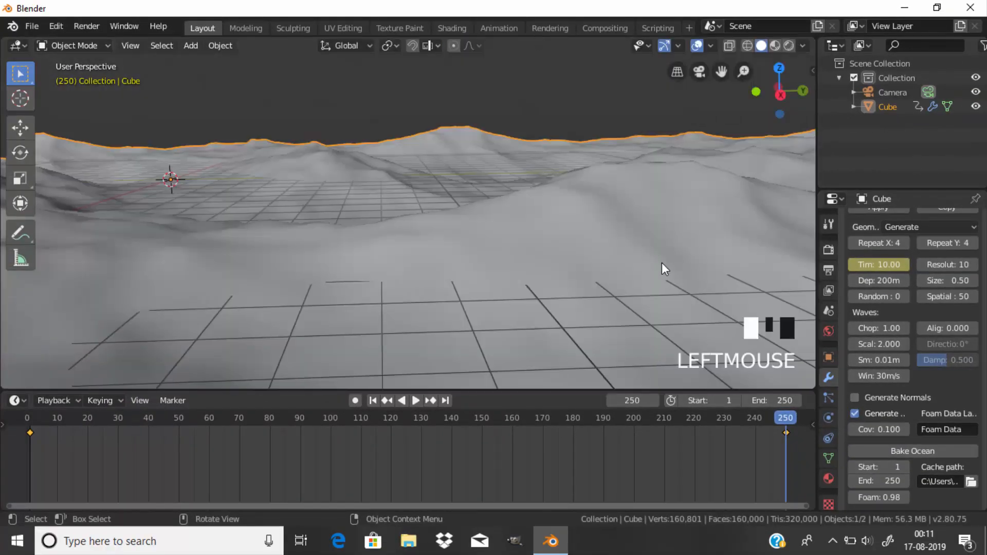
{"action": "key", "text": "space"}
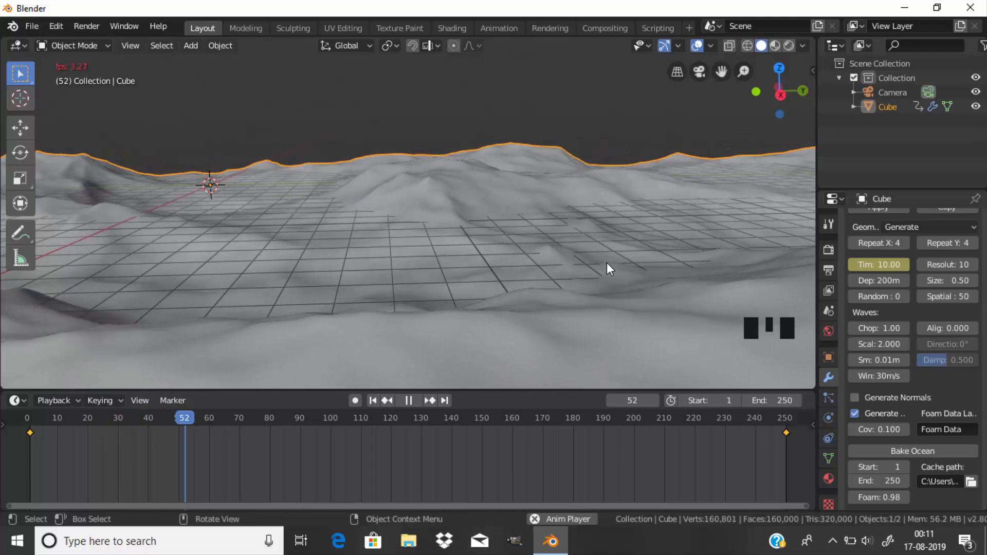
{"action": "left_click", "coordinate": [409, 400]}
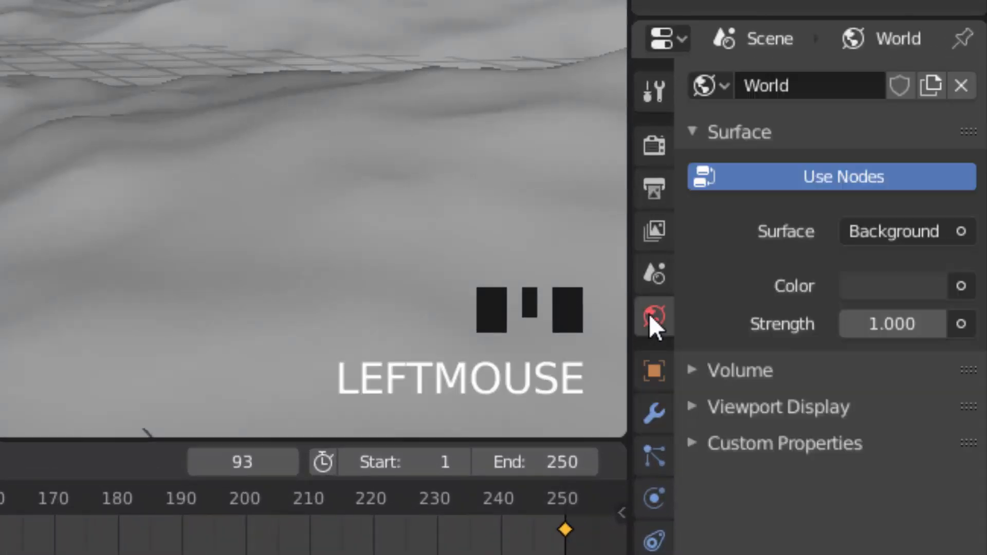
{"action": "mouse_move", "coordinate": [838, 186]}
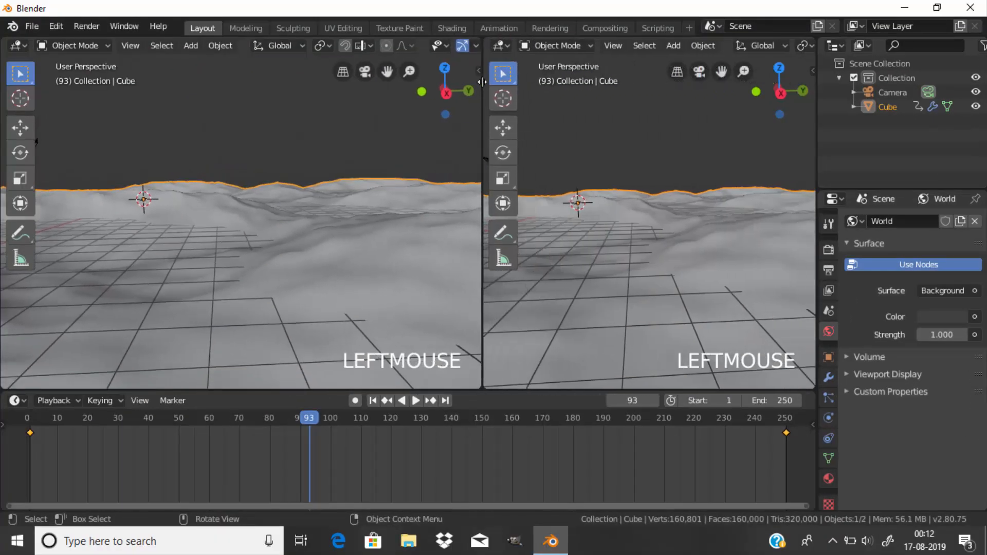
Show World shader nodes in a Shader Editor and add an Environment Texture node, browsing for its image.
{"action": "left_click", "coordinate": [14, 45]}
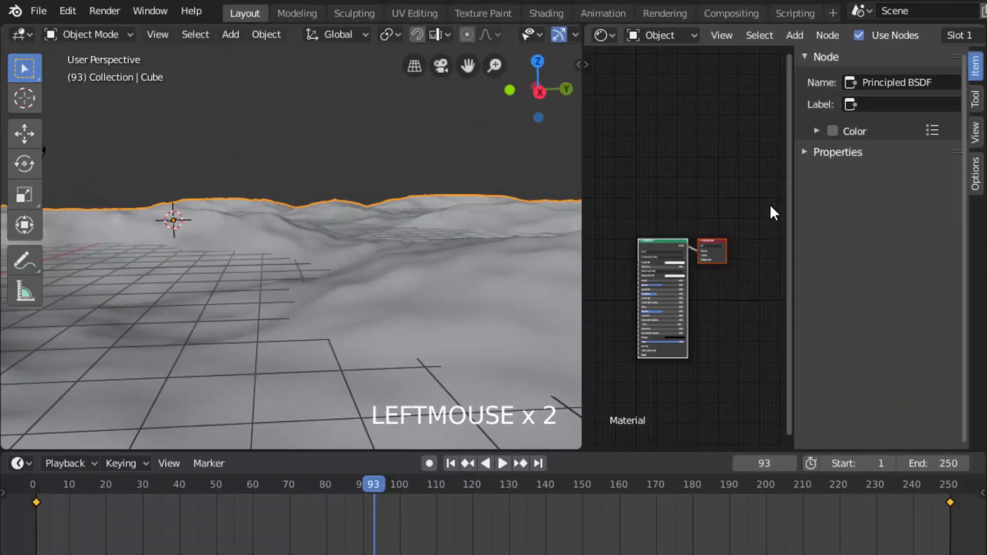
{"action": "left_click", "coordinate": [660, 35]}
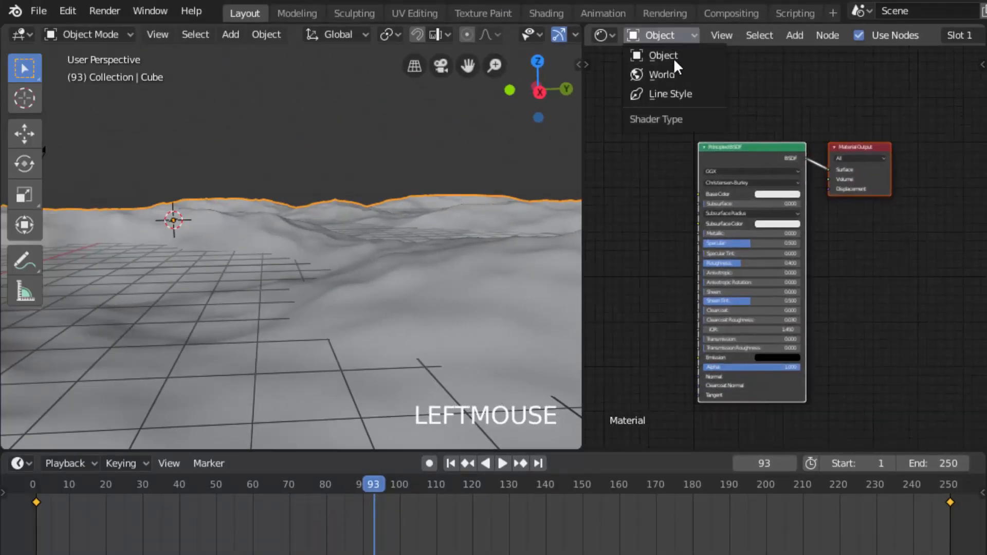
{"action": "left_click", "coordinate": [662, 74]}
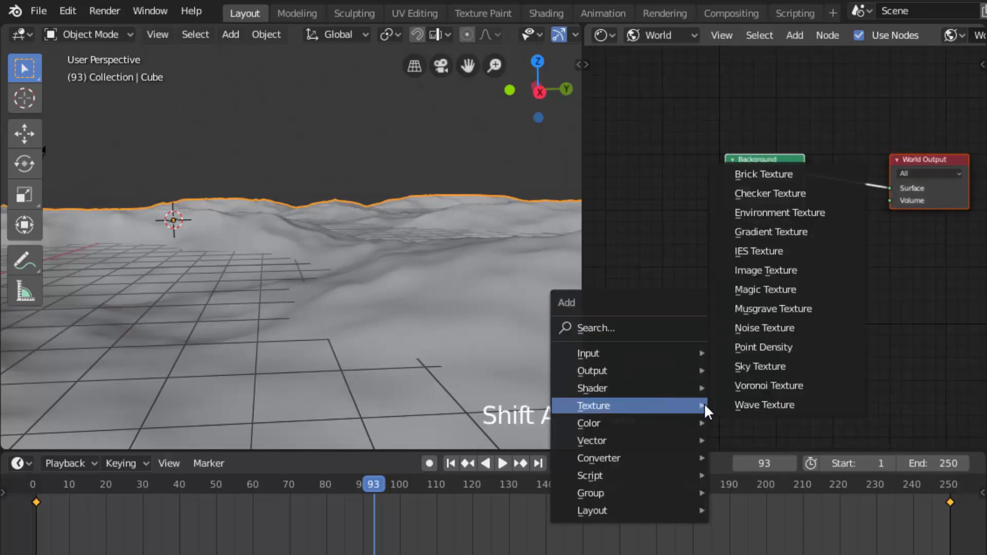
{"action": "left_click", "coordinate": [779, 212]}
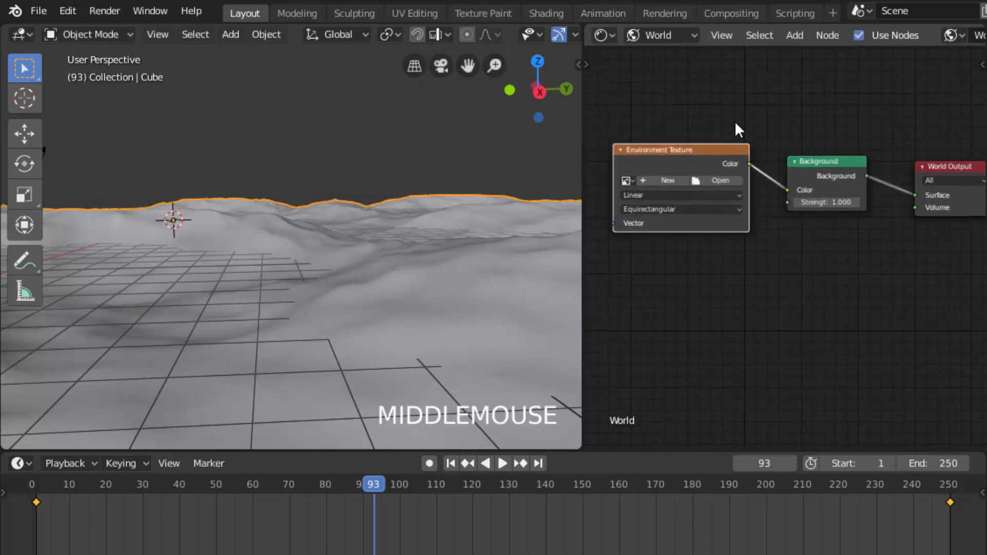
{"action": "left_click", "coordinate": [719, 181]}
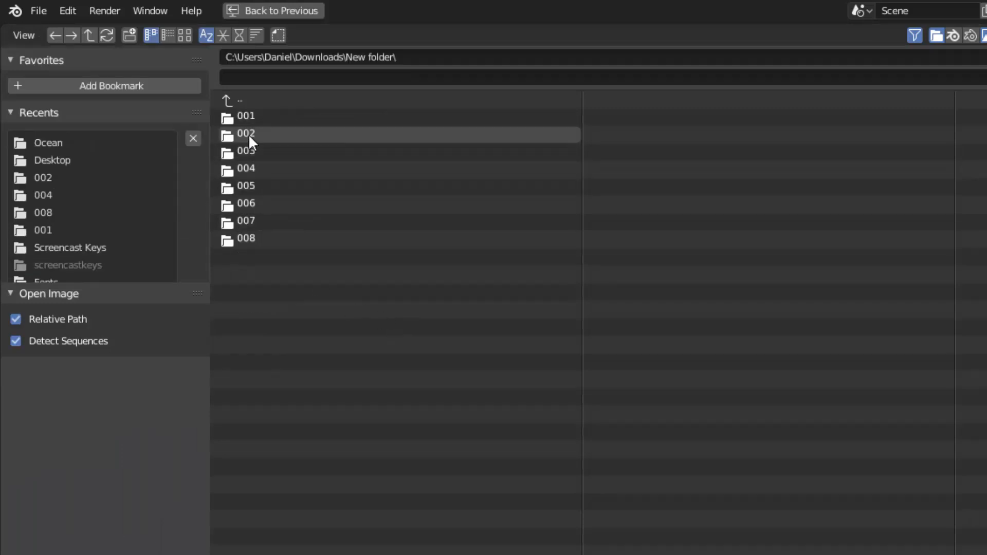
Load 002.hdr from the 002 folder as the environment image behind the ocean.
{"action": "double_click", "coordinate": [245, 133]}
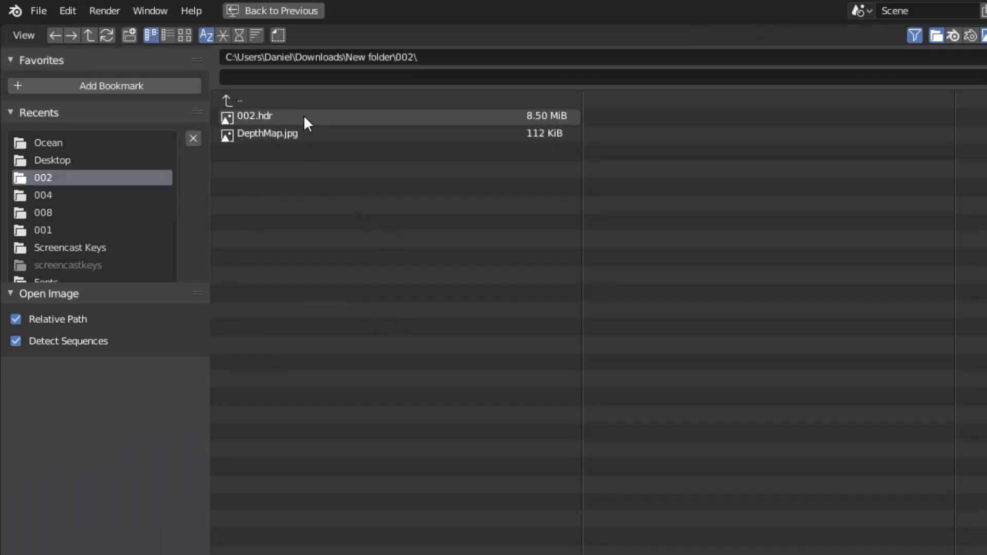
{"action": "left_click", "coordinate": [254, 116]}
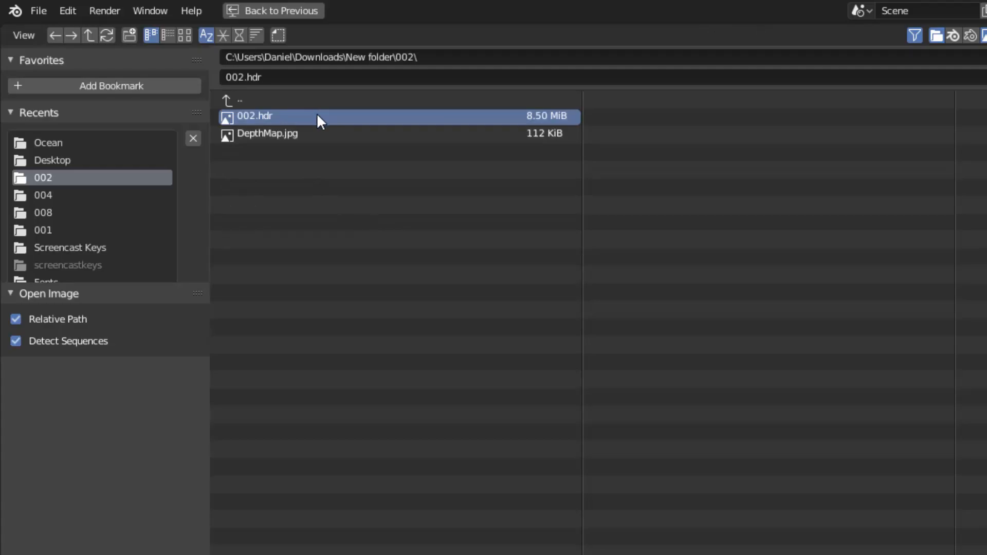
{"action": "double_click", "coordinate": [255, 117]}
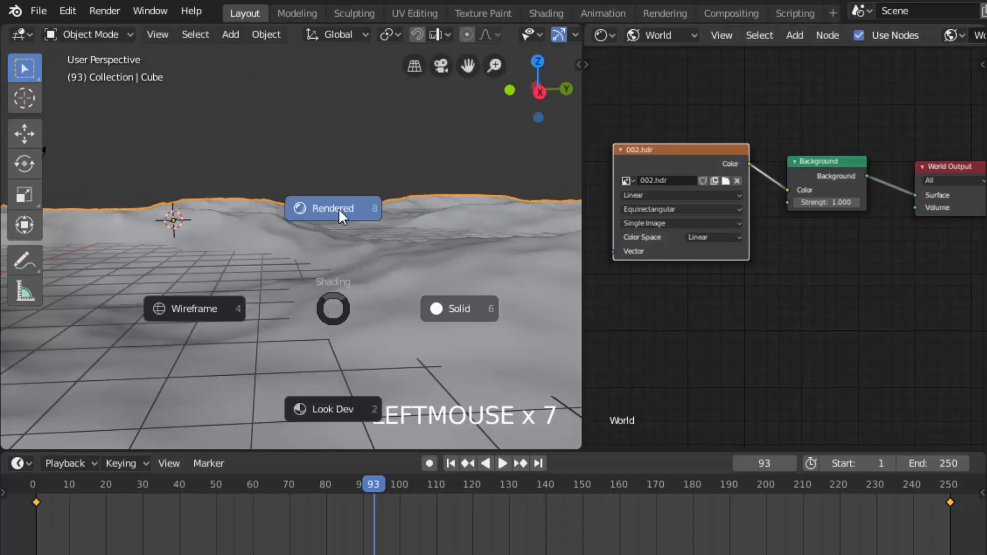
{"action": "left_click", "coordinate": [332, 209]}
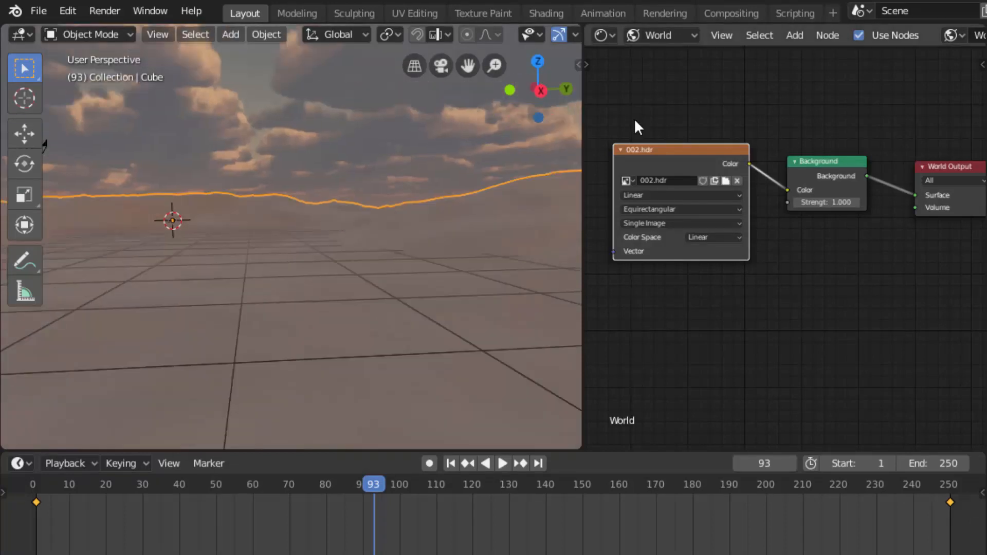
{"action": "left_click", "coordinate": [661, 35]}
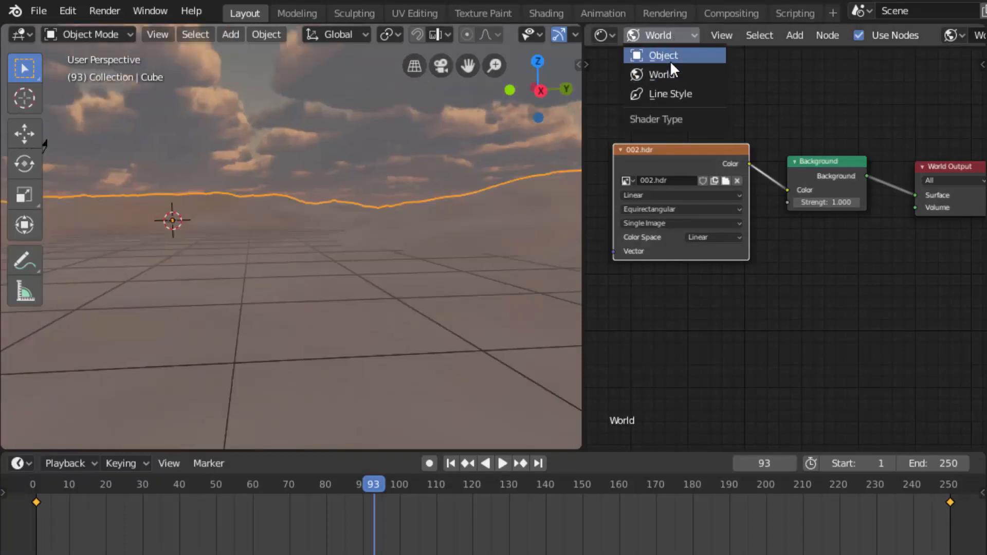
Replace the Principled BSDF with Glossy and Glass BSDF shaders in the object's material.
{"action": "left_click", "coordinate": [663, 55]}
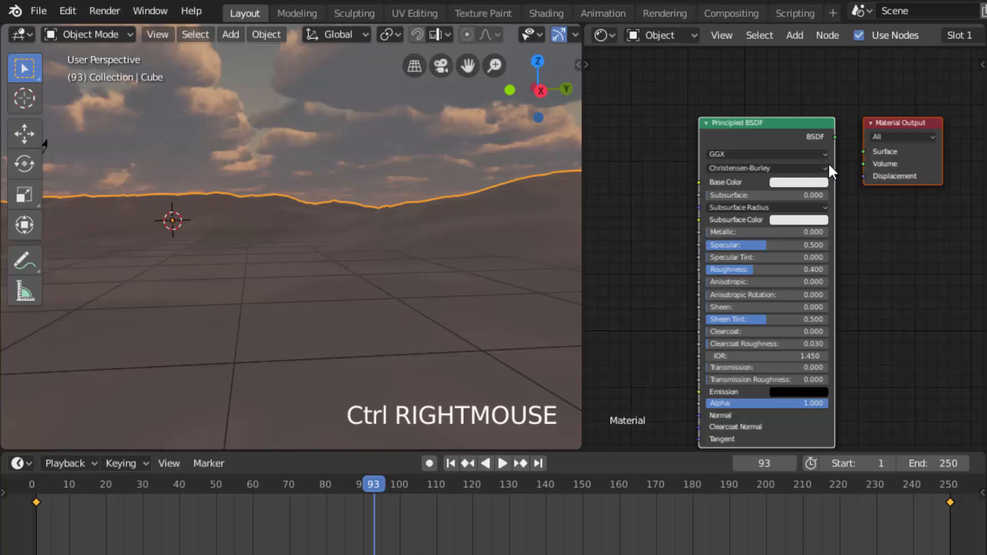
{"action": "key", "text": "x"}
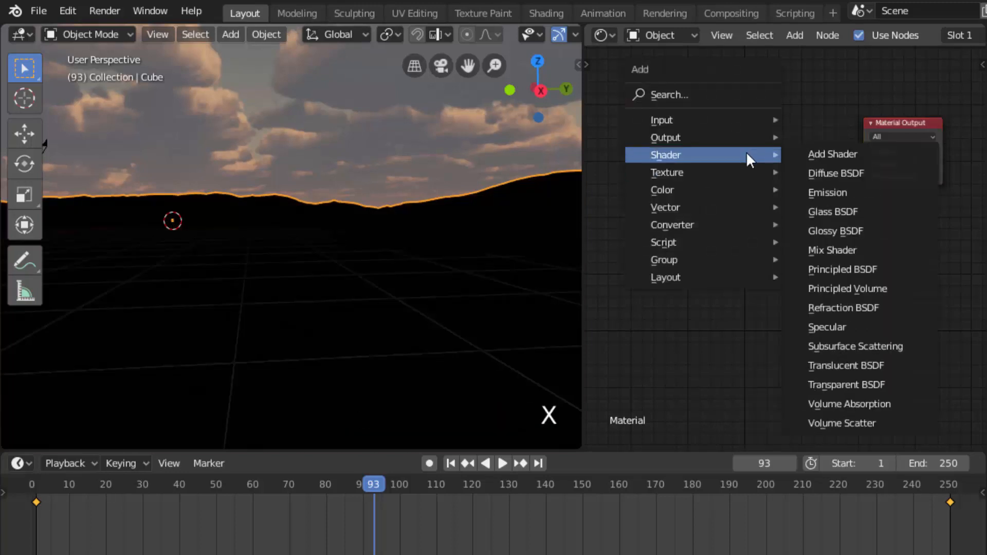
{"action": "left_click", "coordinate": [836, 230]}
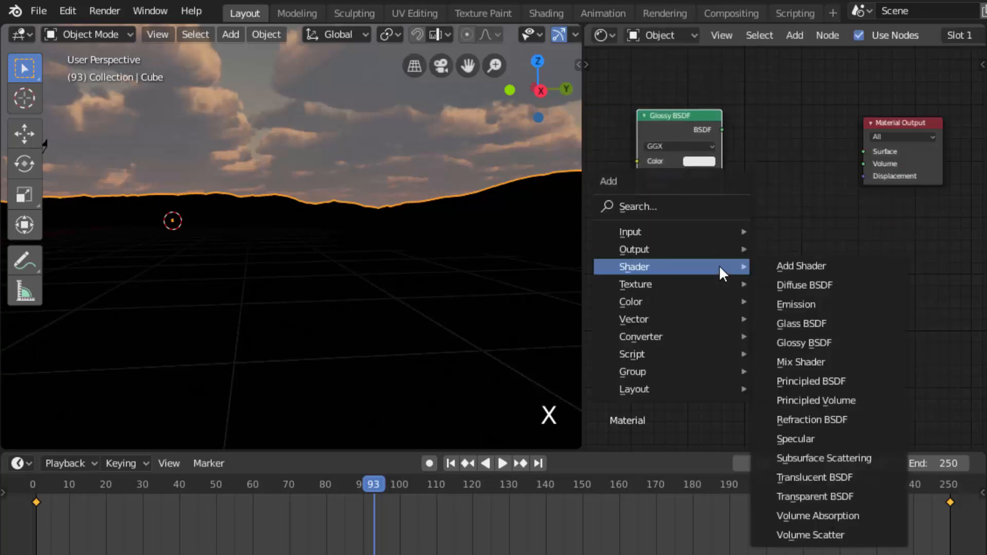
{"action": "left_click", "coordinate": [801, 323]}
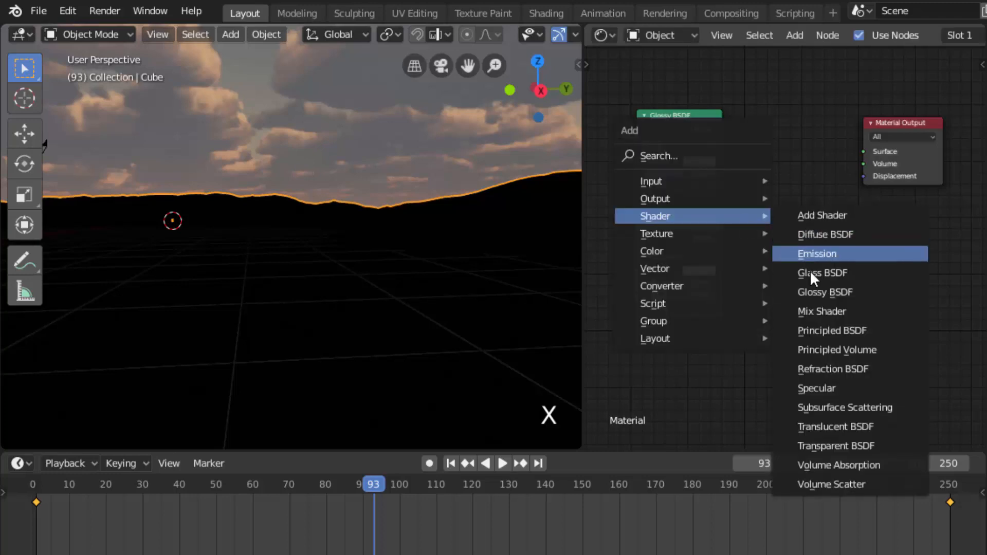
{"action": "left_click", "coordinate": [823, 310]}
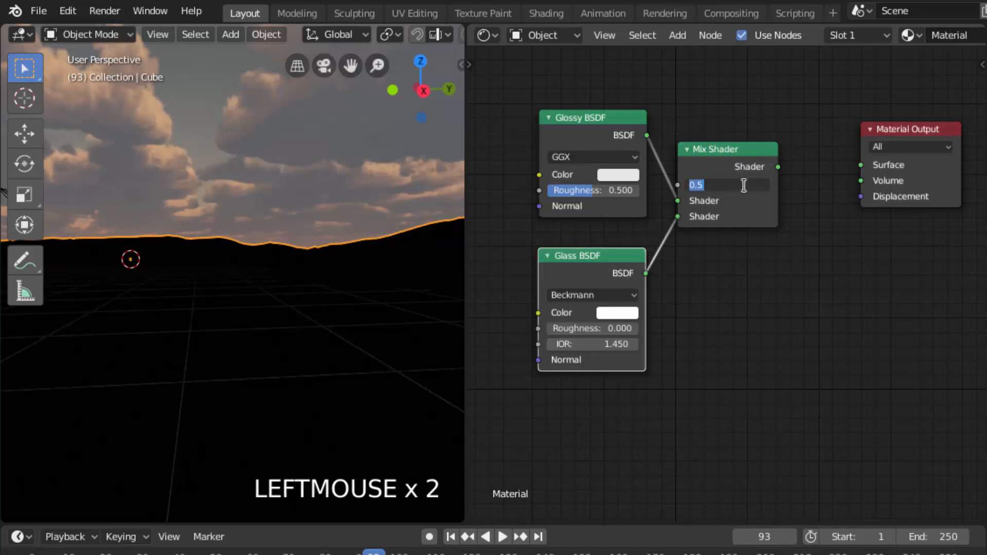
Set the Mix Shader factor to 0.2 and edit the glass shader's IOR.
{"action": "type", "text": "0.200"}
{"action": "left_click", "coordinate": [593, 189]}
{"action": "type", "text": "0.050"}
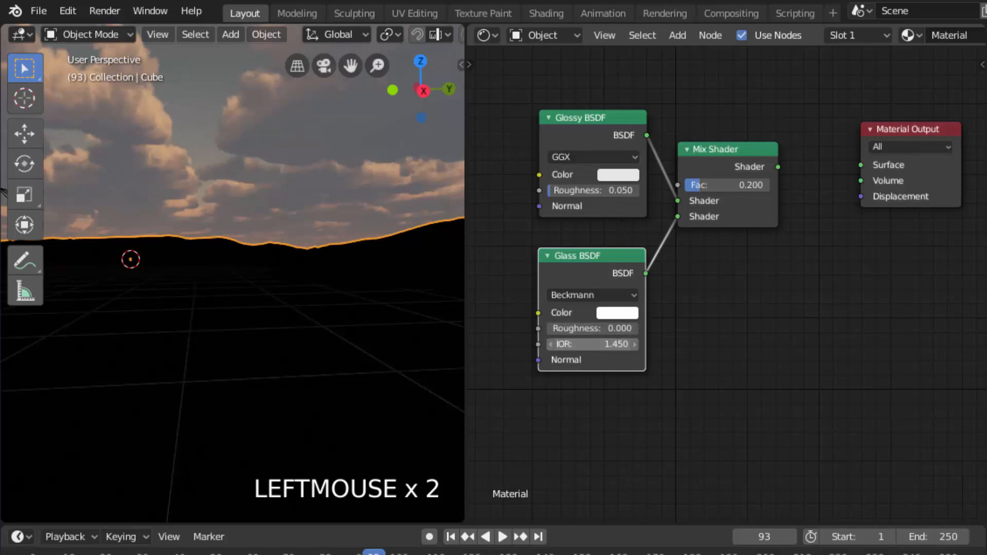
{"action": "double_click", "coordinate": [590, 345]}
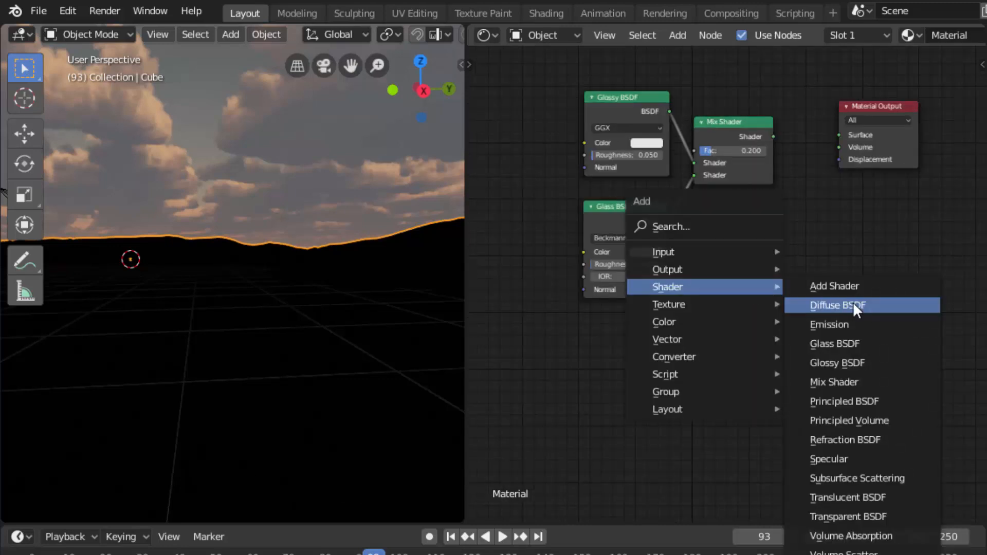
Add a Diffuse BSDF shader and pick a new colour for the glossy shader.
{"action": "left_click", "coordinate": [837, 305]}
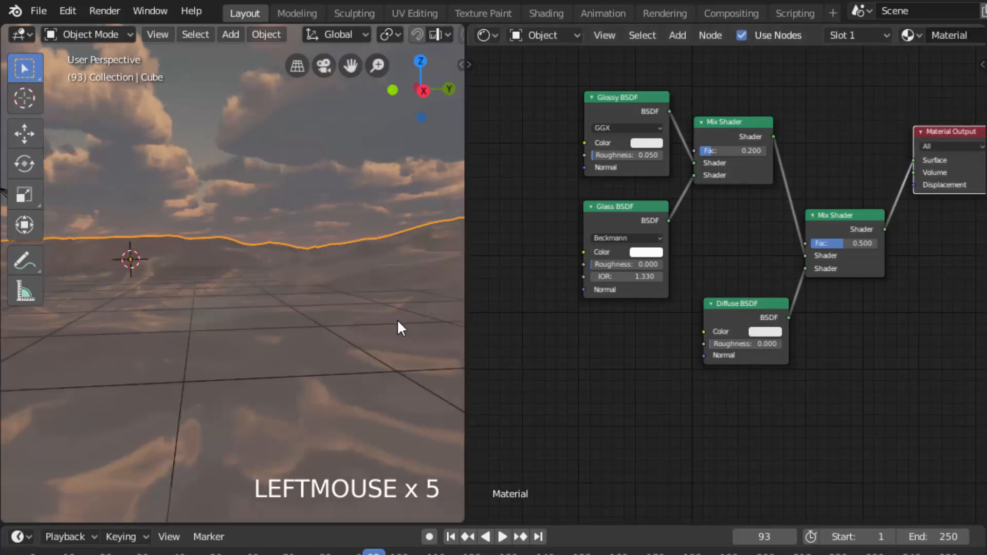
{"action": "left_click", "coordinate": [646, 142]}
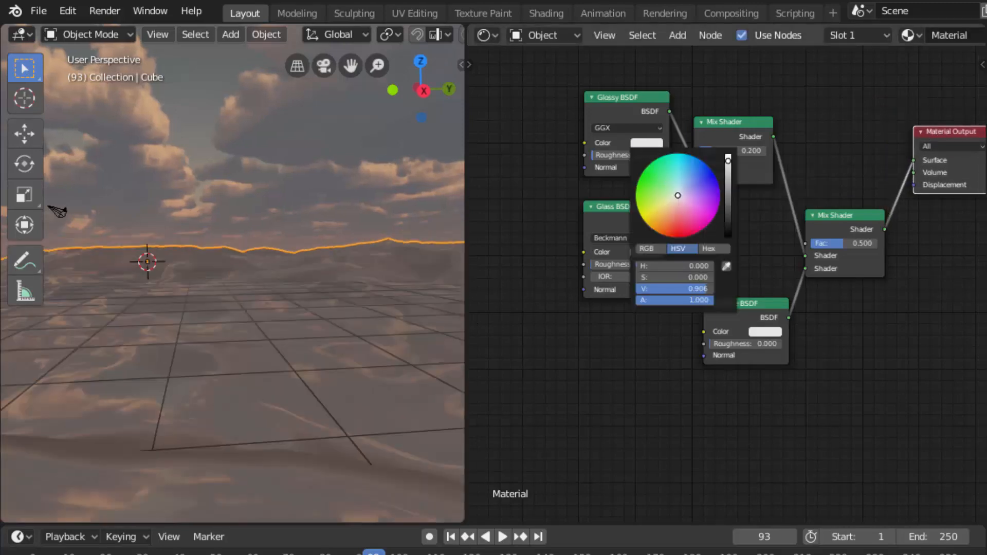
Tint the glossy shader light blue and add Attribute and Noise Texture nodes.
{"action": "left_click", "coordinate": [537, 299]}
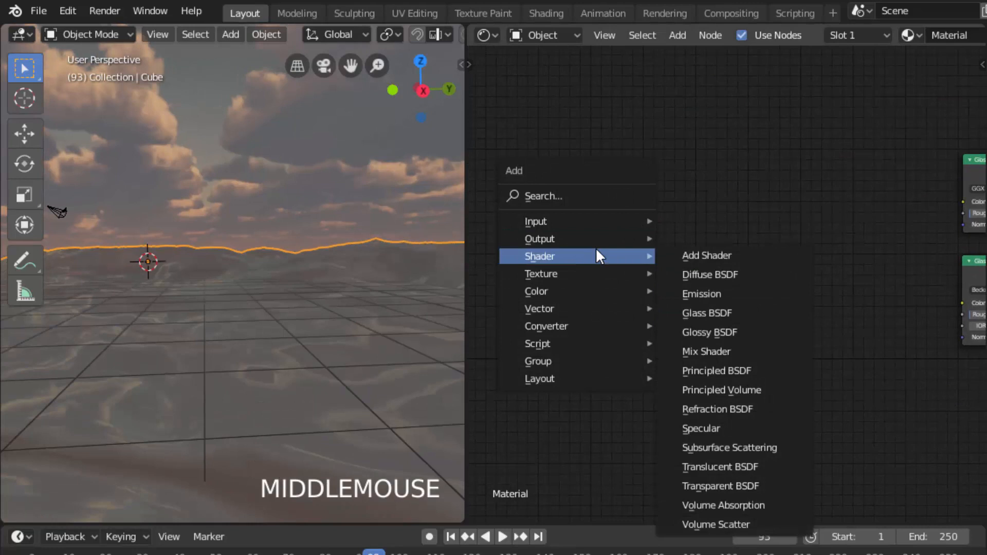
{"action": "type", "text": "at"}
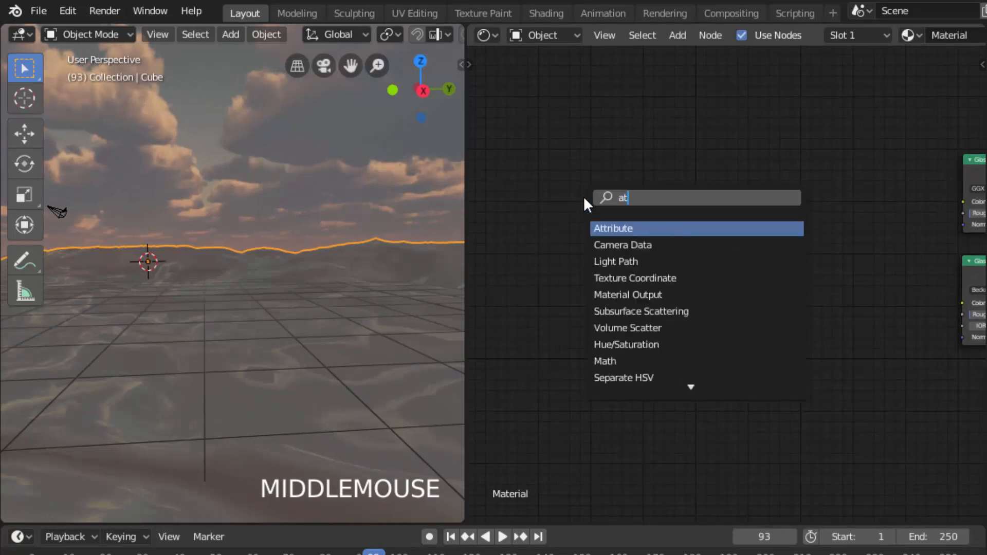
{"action": "type", "text": "t"}
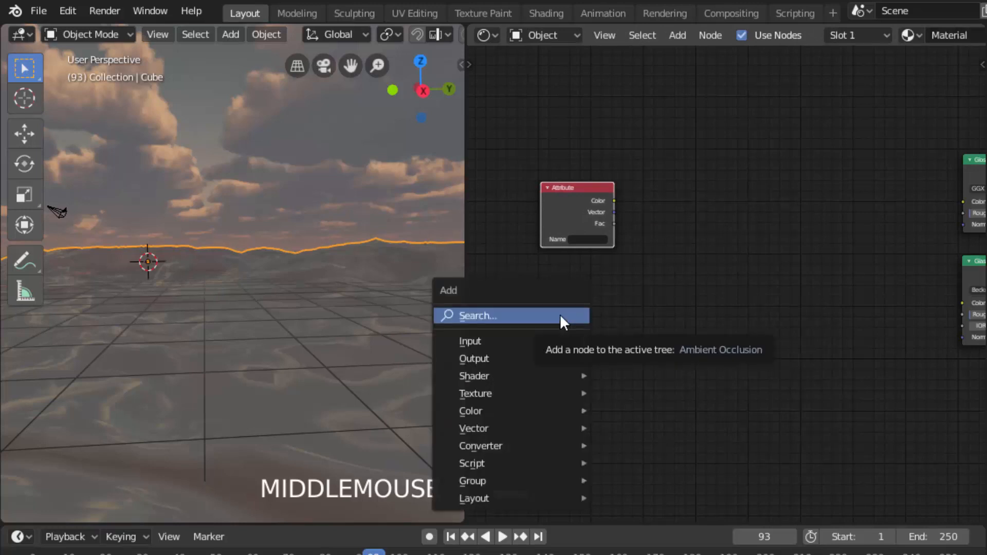
{"action": "type", "text": "noi"}
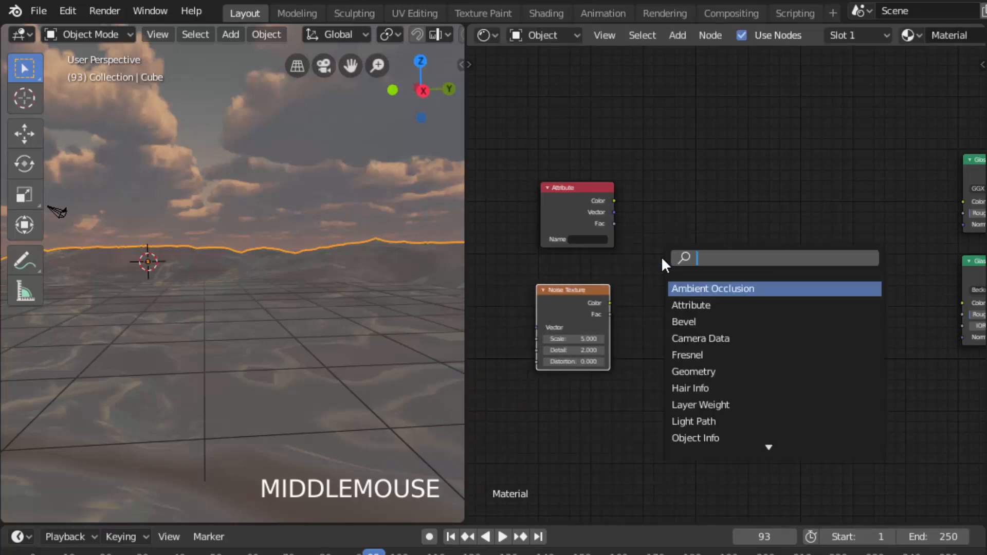
Add two ColorRamp nodes and a Mix RGB node.
{"action": "type", "text": "colo"}
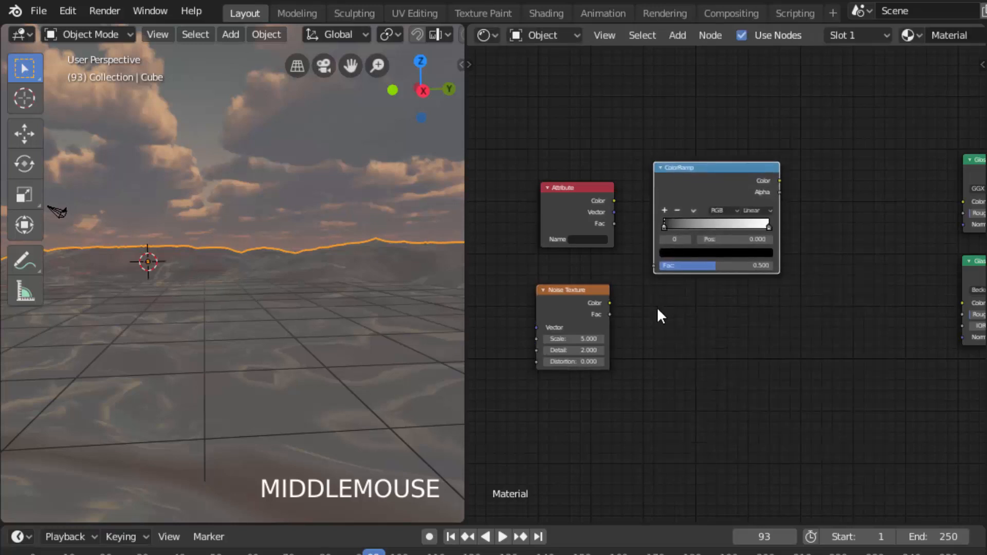
{"action": "type", "text": "co"}
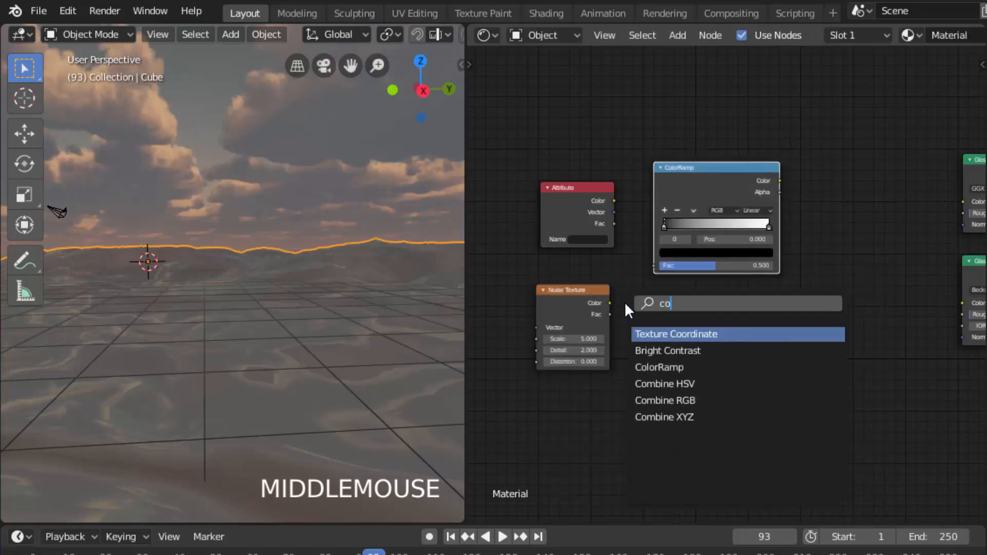
{"action": "left_click", "coordinate": [659, 367]}
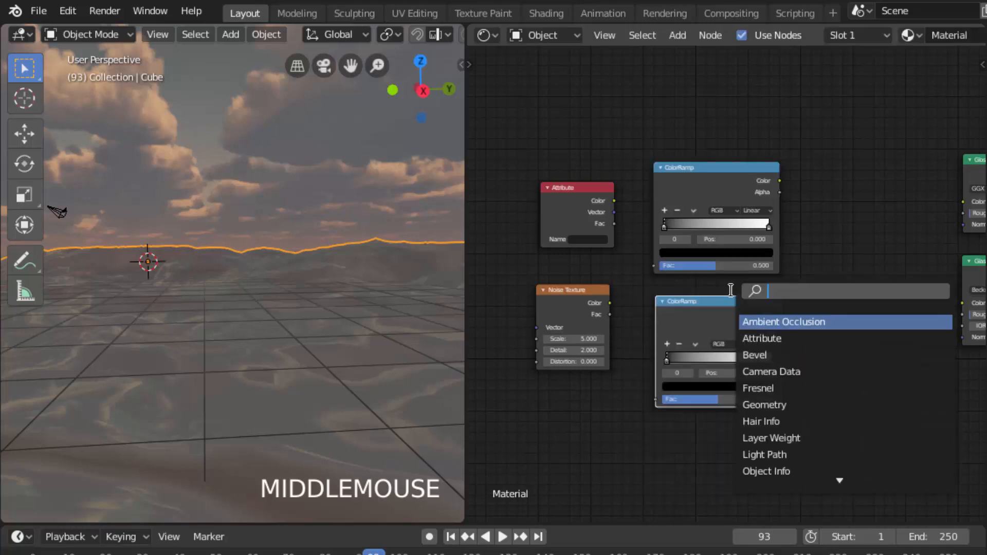
{"action": "type", "text": "mi"}
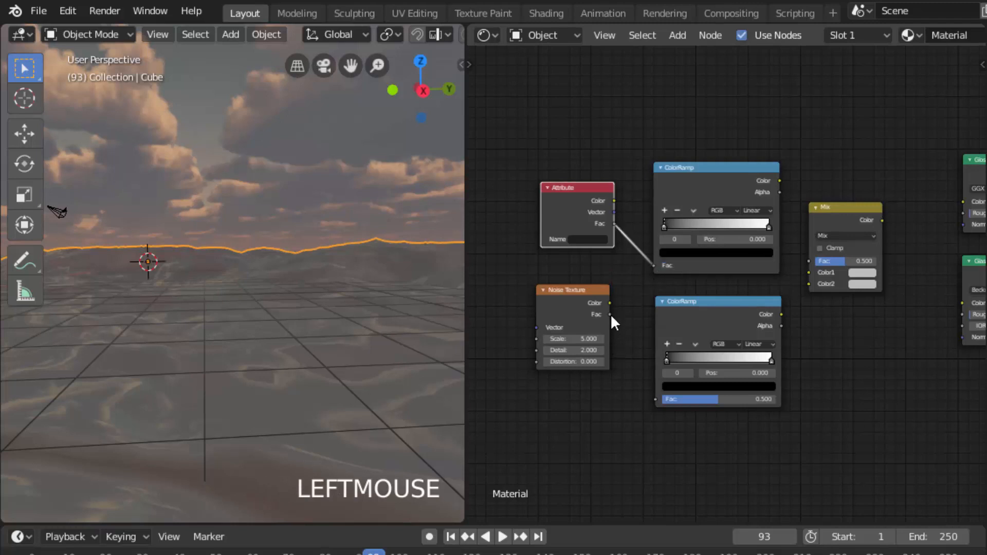
Rename the Attribute node to 'Foam' for the foam data layer.
{"action": "double_click", "coordinate": [585, 239]}
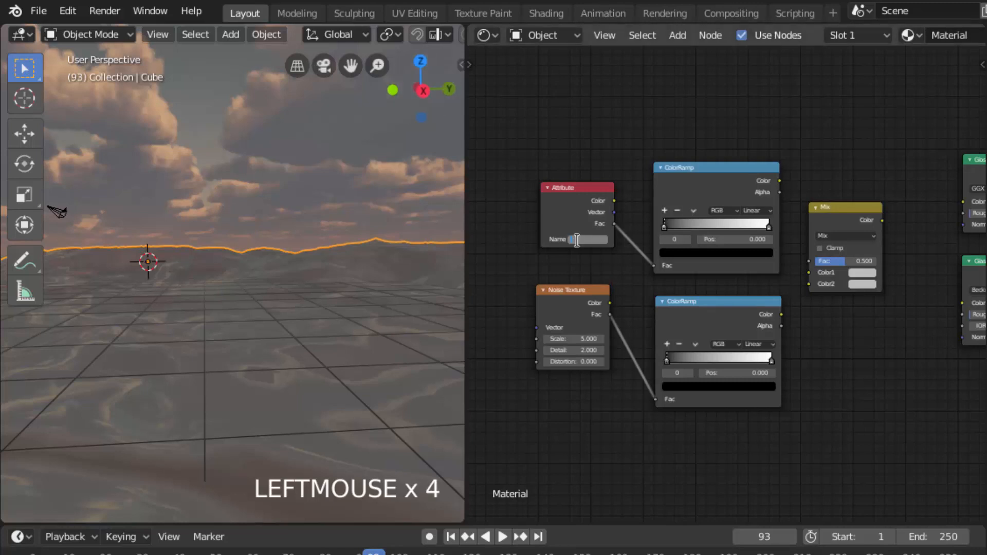
{"action": "type", "text": "Foam Data"}
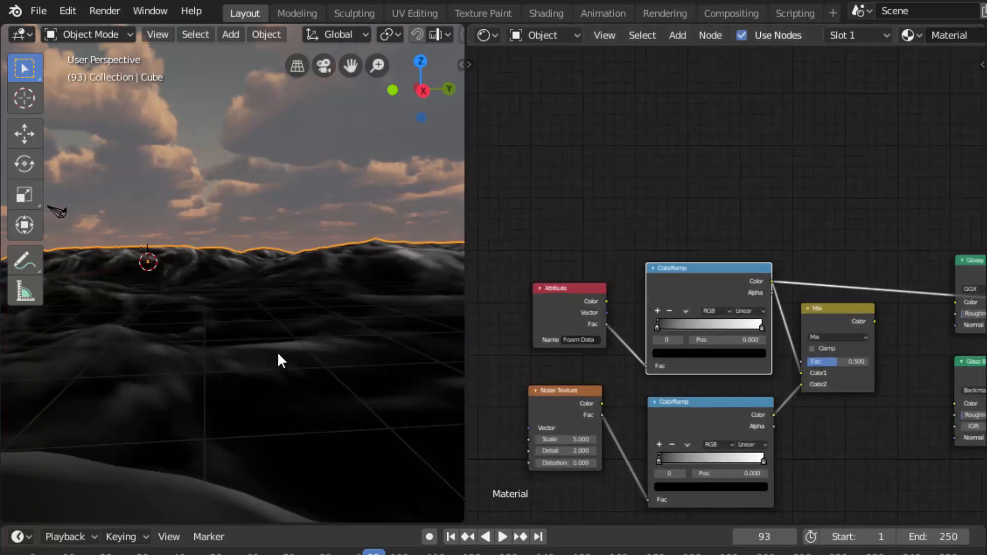
{"action": "scroll", "scroll_direction": "up", "scroll_amount": 3}
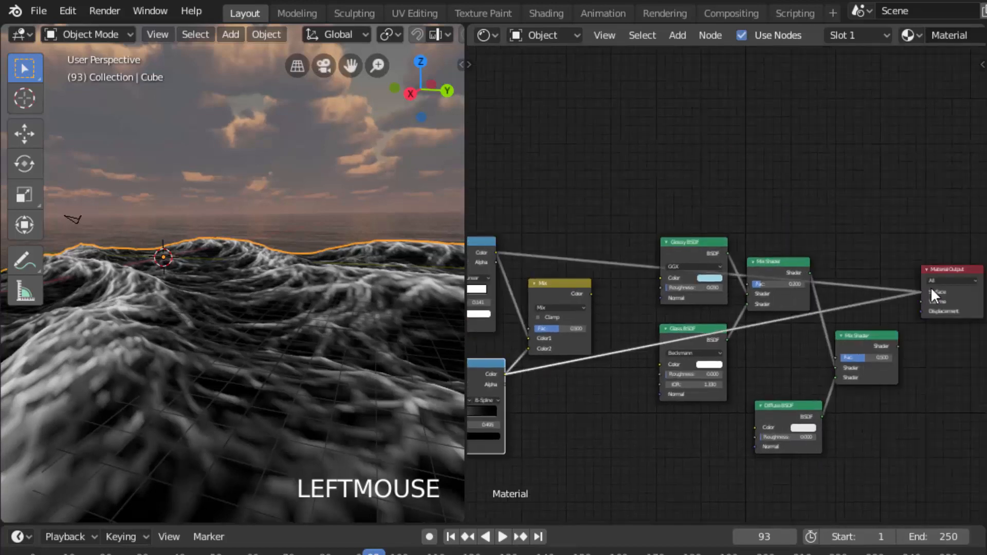
Raise the Noise Texture detail to 5 and distortion to 0.3 for finer foam.
{"action": "scroll", "scroll_direction": "up", "scroll_amount": 3}
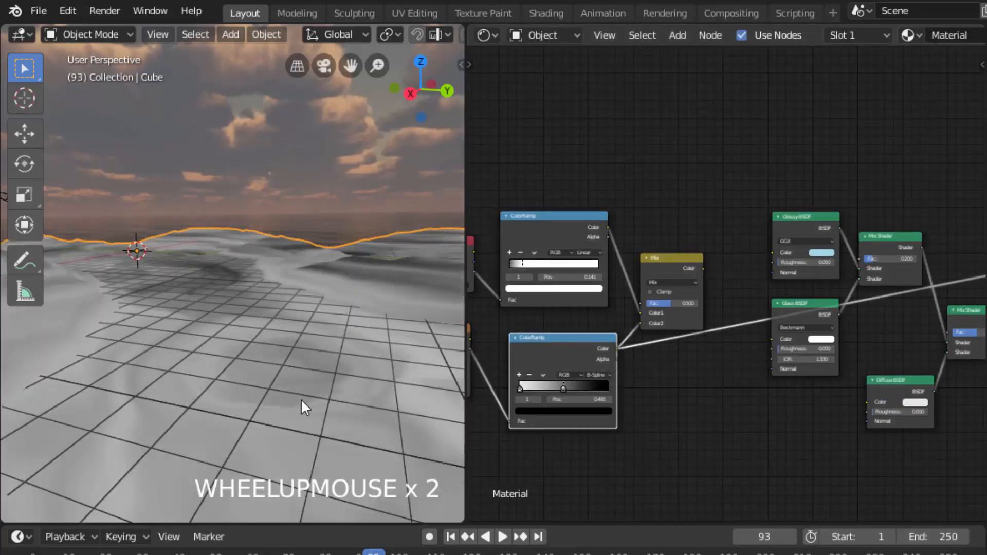
{"action": "scroll", "scroll_direction": "up", "scroll_amount": 3}
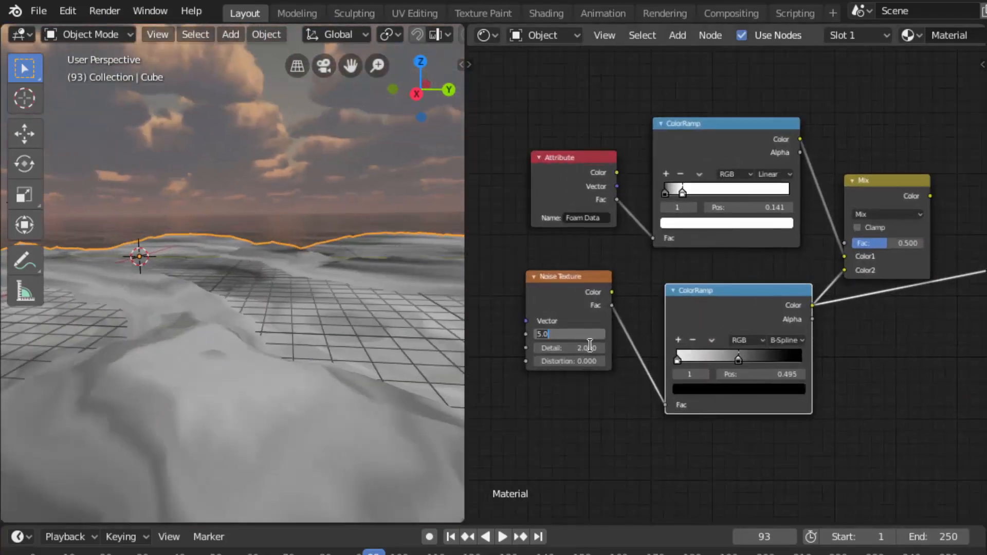
{"action": "left_click", "coordinate": [568, 333]}
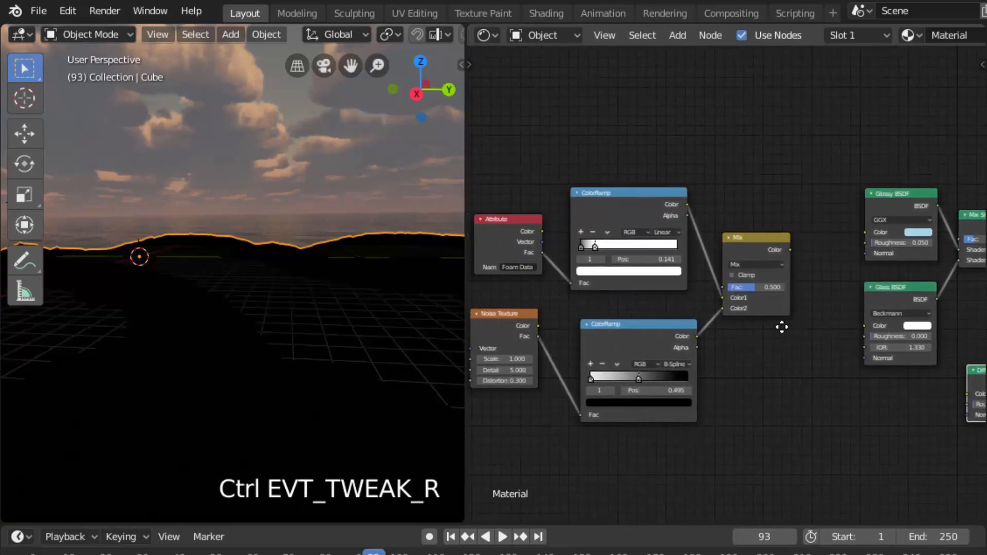
Set the foam Mix node to Subtract and wire it into the second Mix Shader's Fac.
{"action": "left_click", "coordinate": [756, 265]}
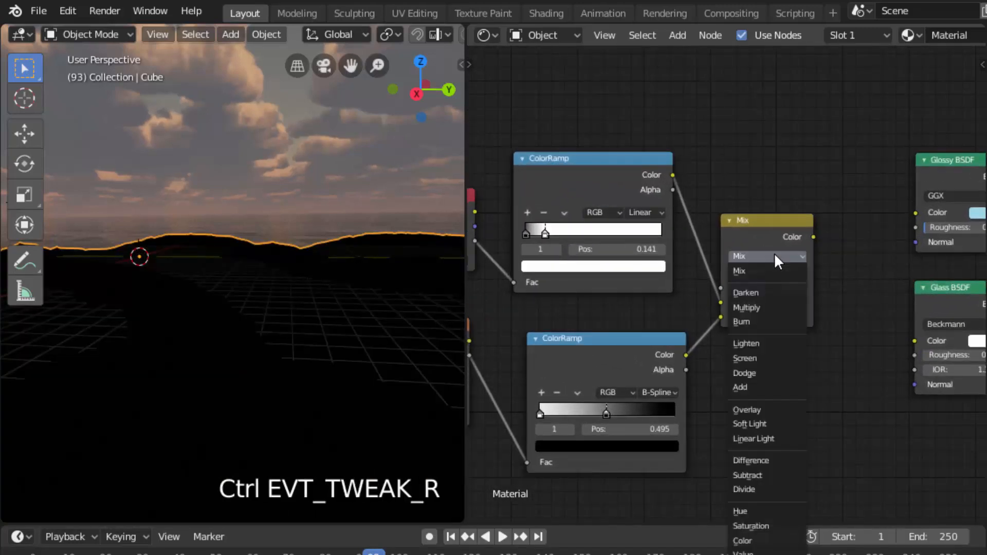
{"action": "mouse_move", "coordinate": [767, 424]}
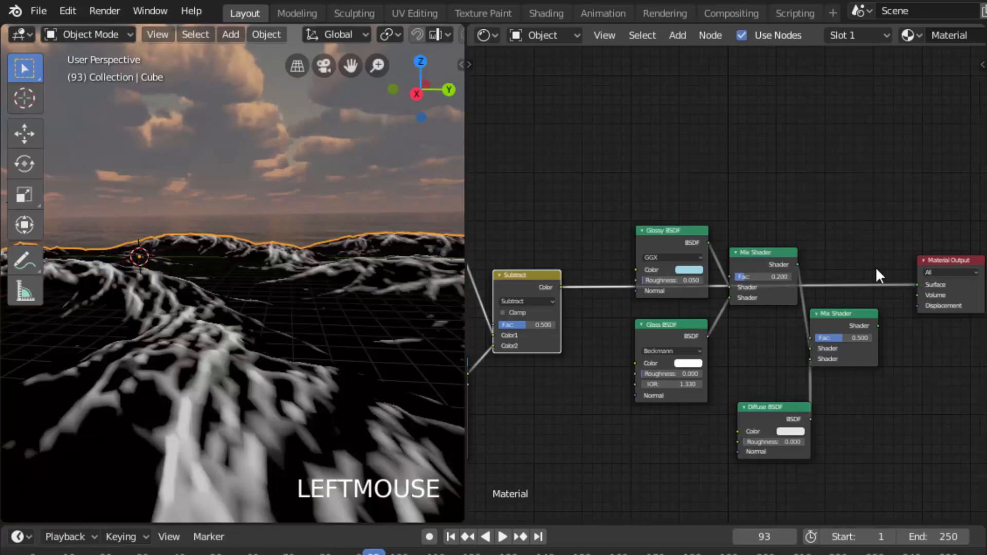
{"action": "scroll", "scroll_direction": "down", "scroll_amount": 3}
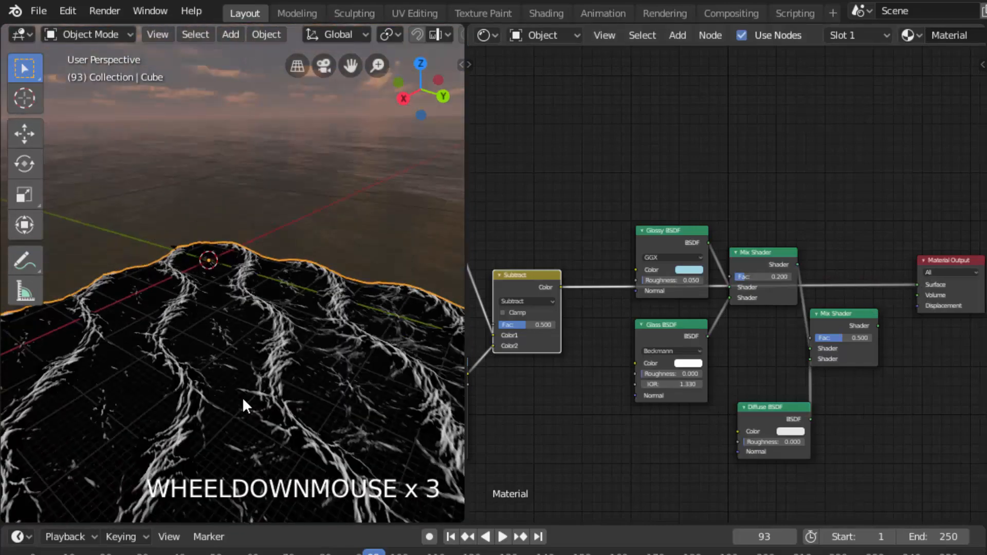
{"action": "scroll", "scroll_direction": "up", "scroll_amount": 3}
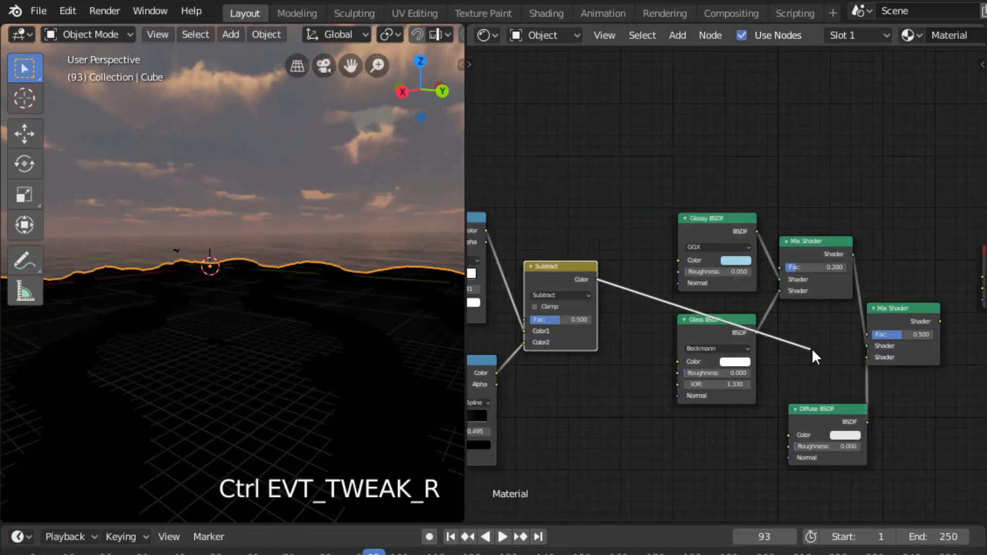
{"action": "scroll", "scroll_direction": "up", "scroll_amount": 3}
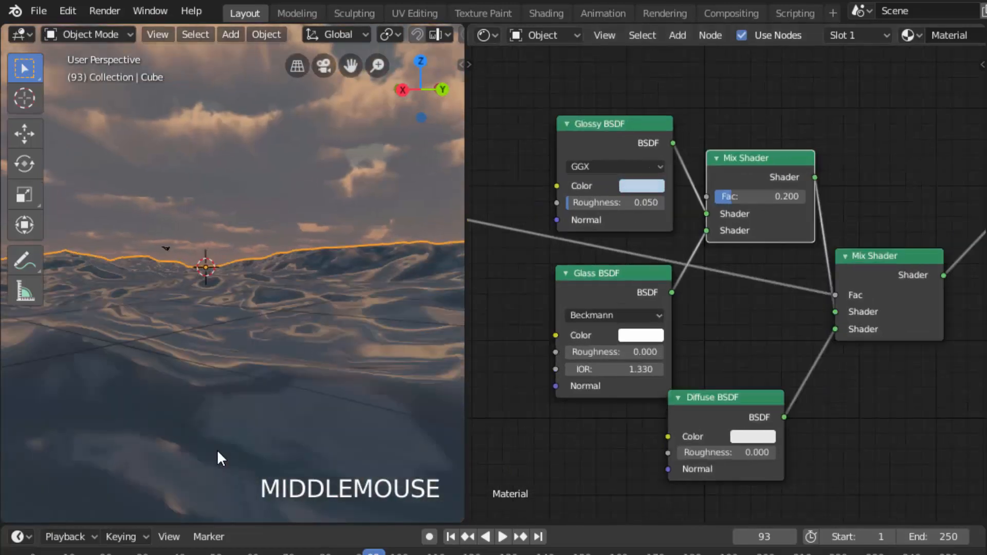
{"action": "left_click_drag", "start_coordinate": [725, 196], "coordinate": [762, 197]}
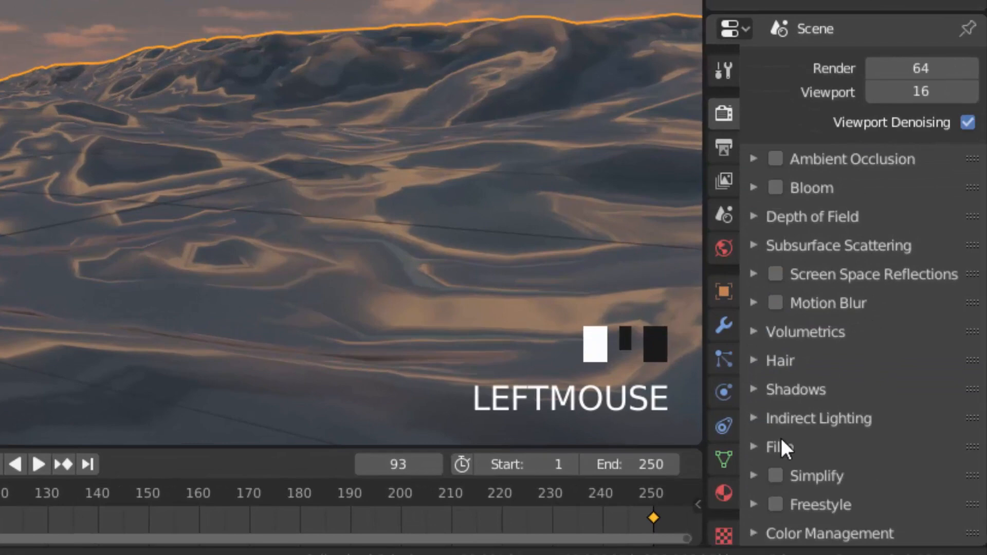
Enable Transparent under Film so the ocean renders without a background.
{"action": "left_click", "coordinate": [754, 447]}
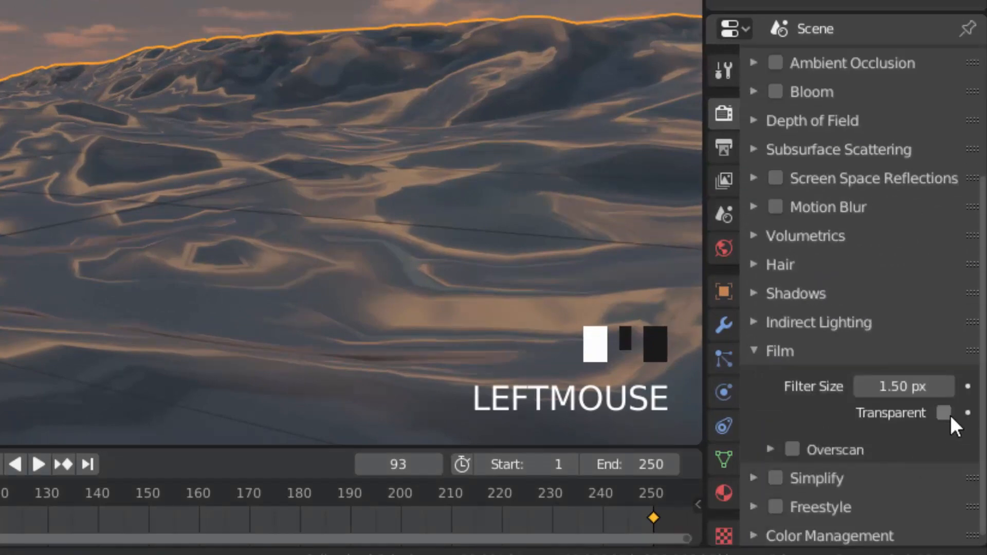
{"action": "left_click", "coordinate": [945, 413]}
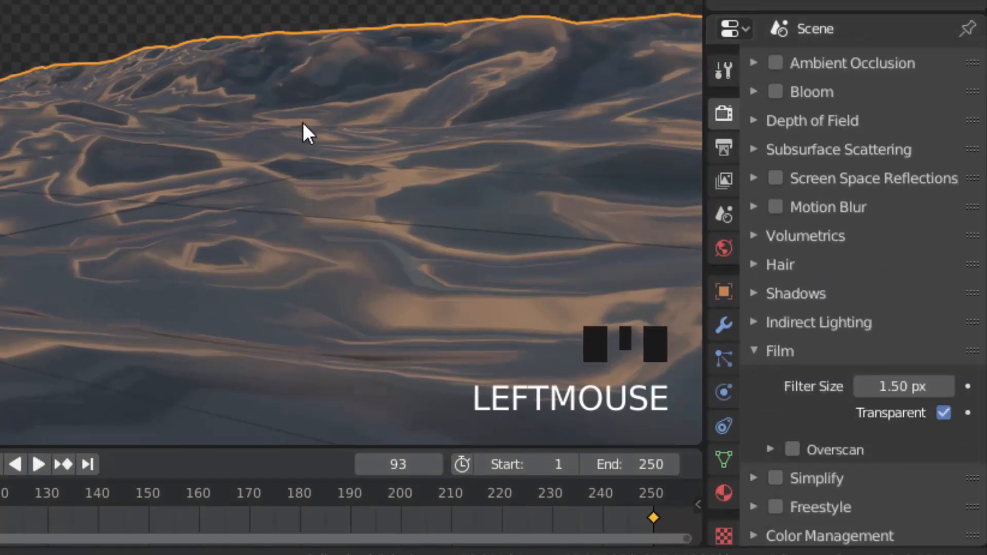
{"action": "scroll", "scroll_direction": "down", "scroll_amount": 3}
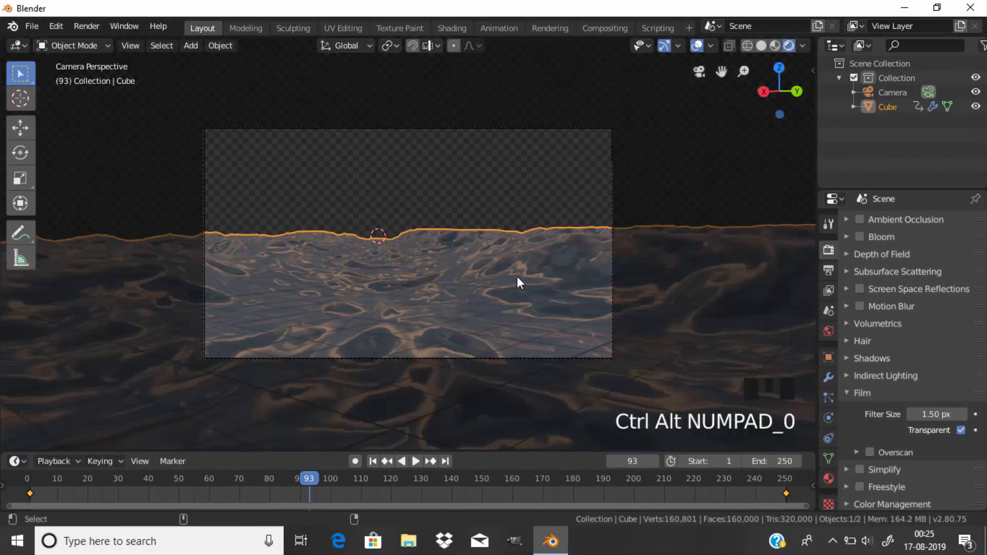
{"action": "mouse_move", "coordinate": [577, 279]}
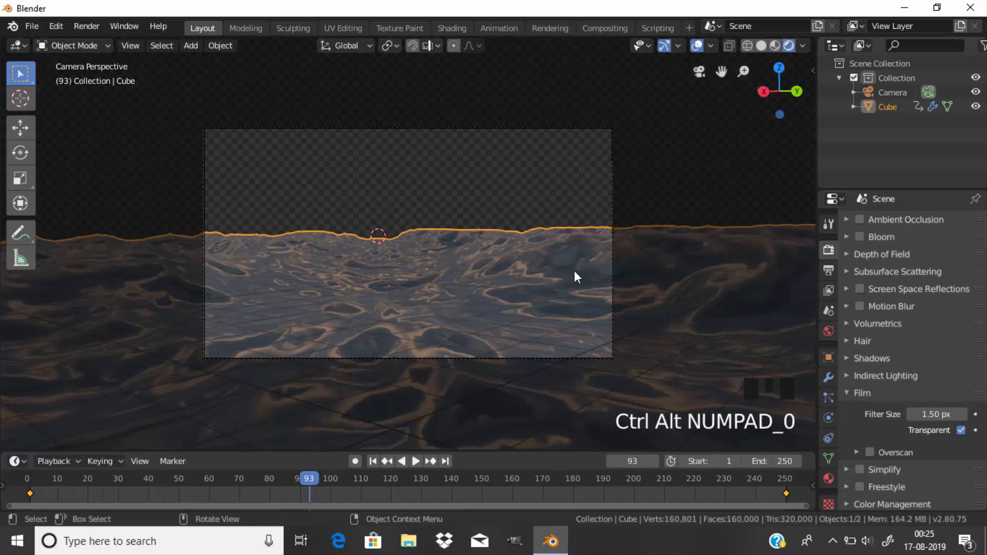
Set the camera focal length to 24mm and snap it to a lower view across the waves.
{"action": "left_click", "coordinate": [894, 93]}
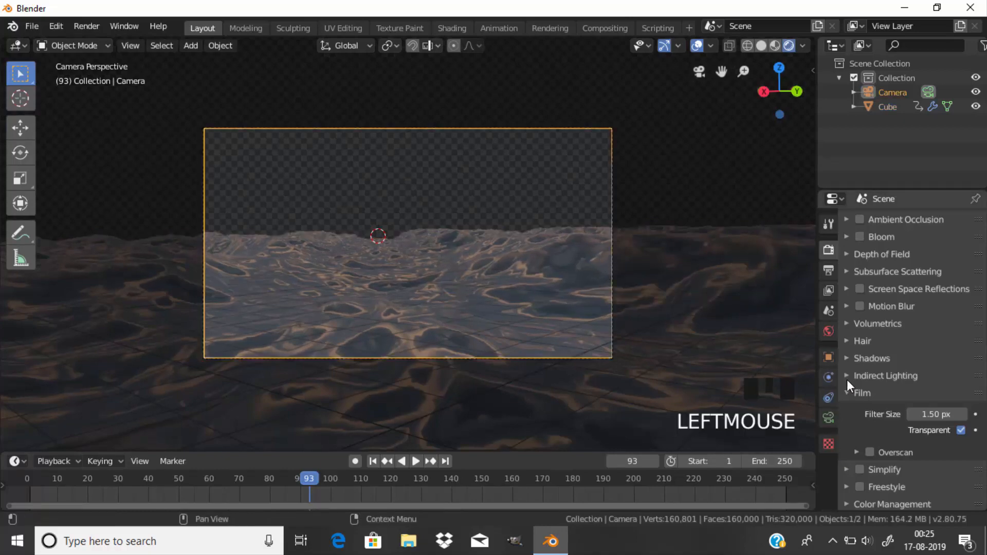
{"action": "left_click", "coordinate": [829, 417]}
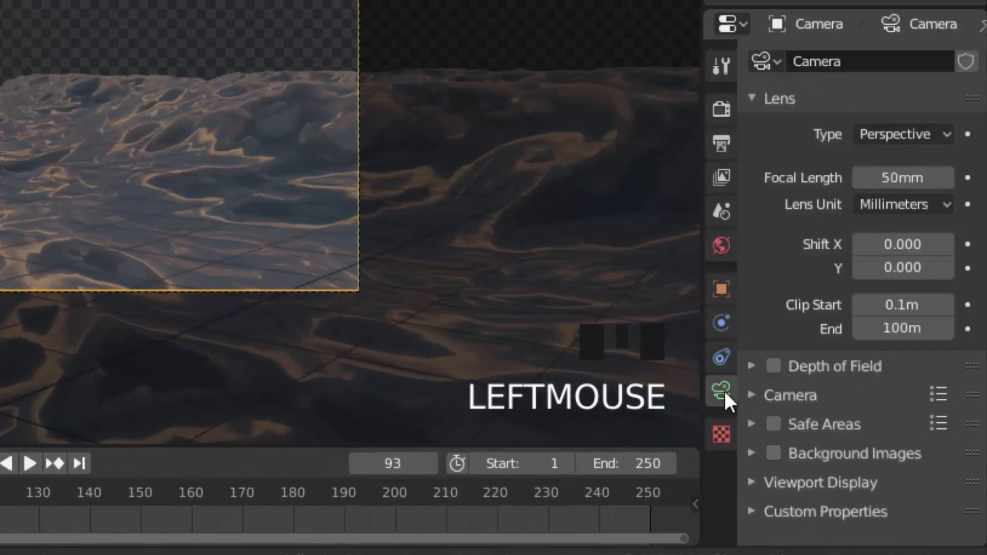
{"action": "mouse_move", "coordinate": [941, 277]}
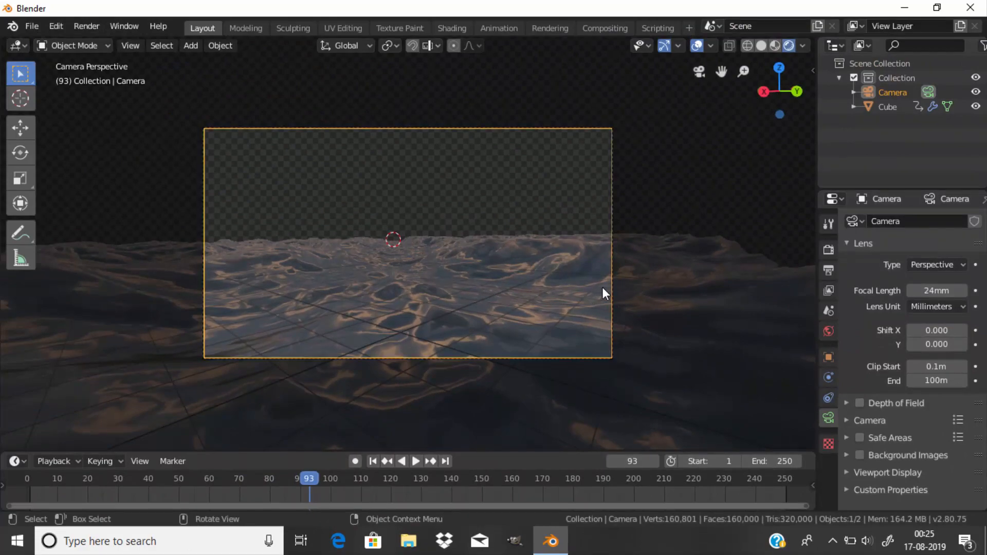
{"action": "scroll", "scroll_direction": "down", "scroll_amount": 3}
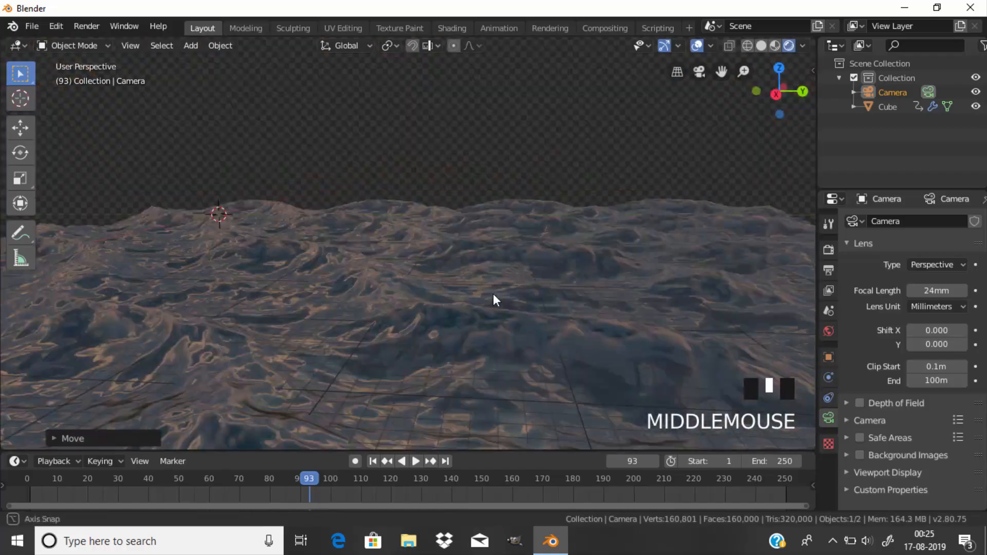
{"action": "scroll", "scroll_direction": "down", "scroll_amount": 3}
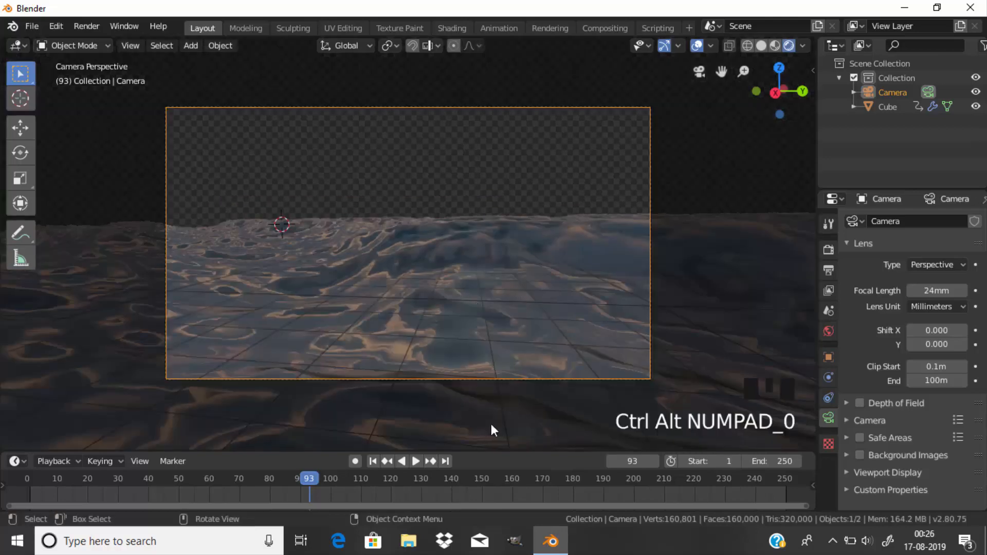
{"action": "key", "text": "space"}
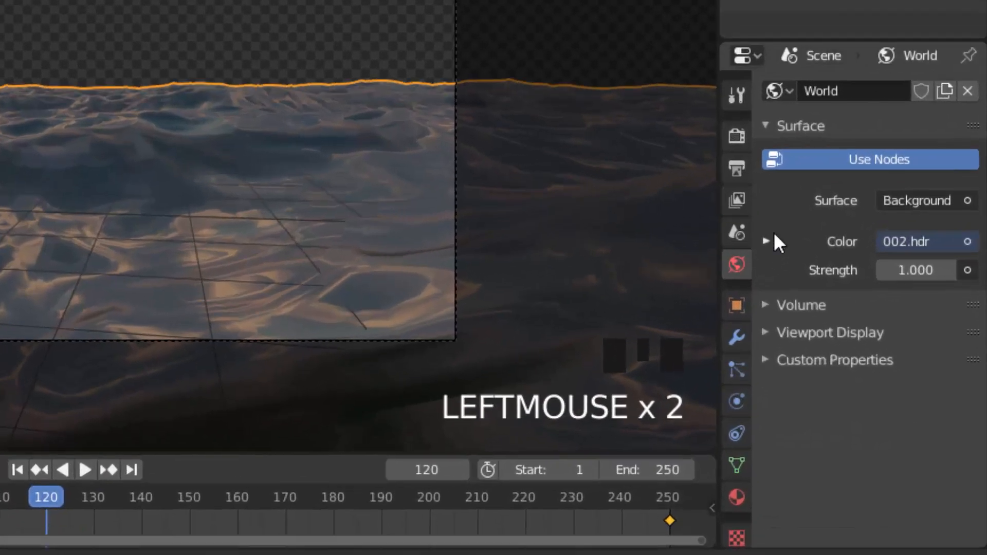
Set the Ocean modifier wind to 20 m/s and resolution to 20.
{"action": "left_click", "coordinate": [734, 334]}
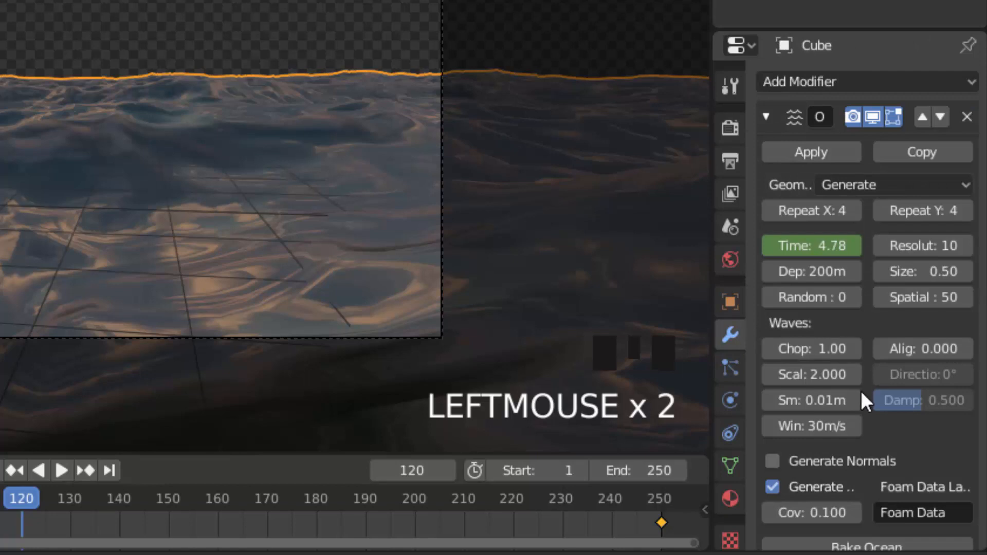
{"action": "double_click", "coordinate": [812, 425]}
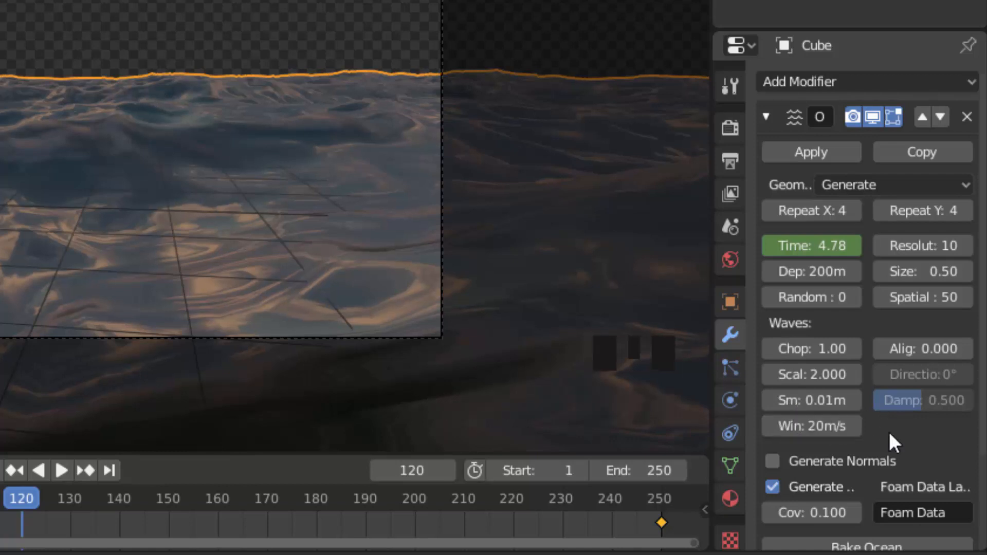
{"action": "mouse_move", "coordinate": [922, 245]}
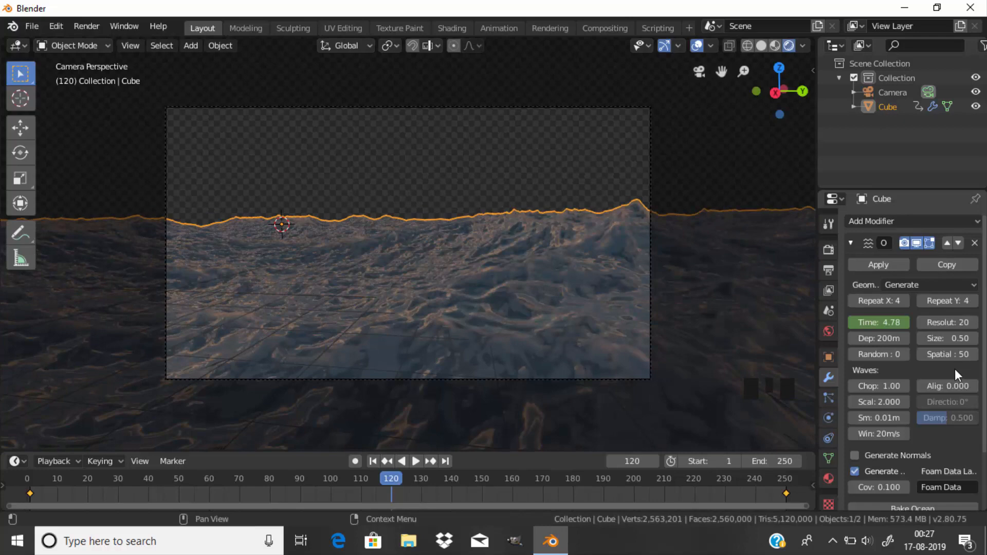
{"action": "left_click", "coordinate": [31, 26]}
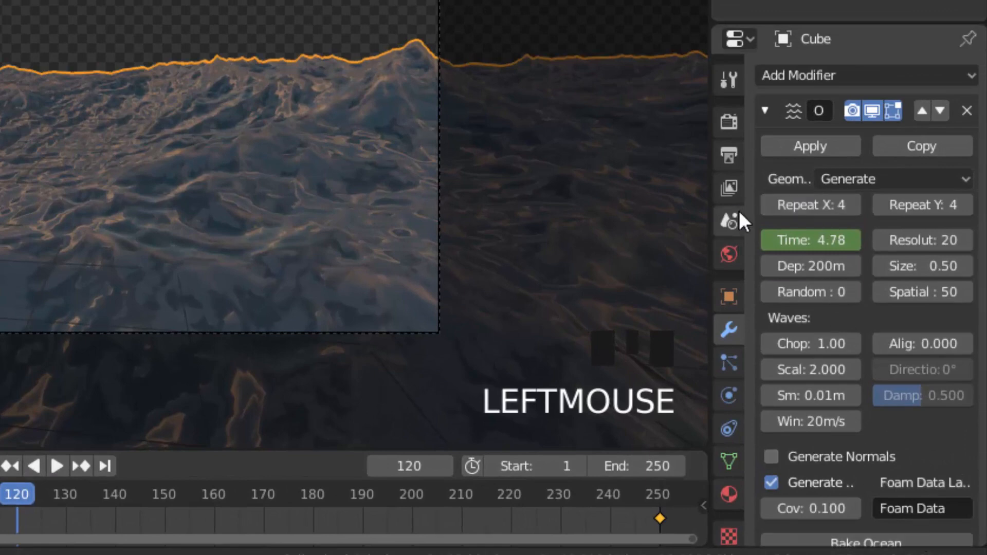
Turn on Soft Shadows and switch the shadow method to VSM.
{"action": "left_click", "coordinate": [728, 154]}
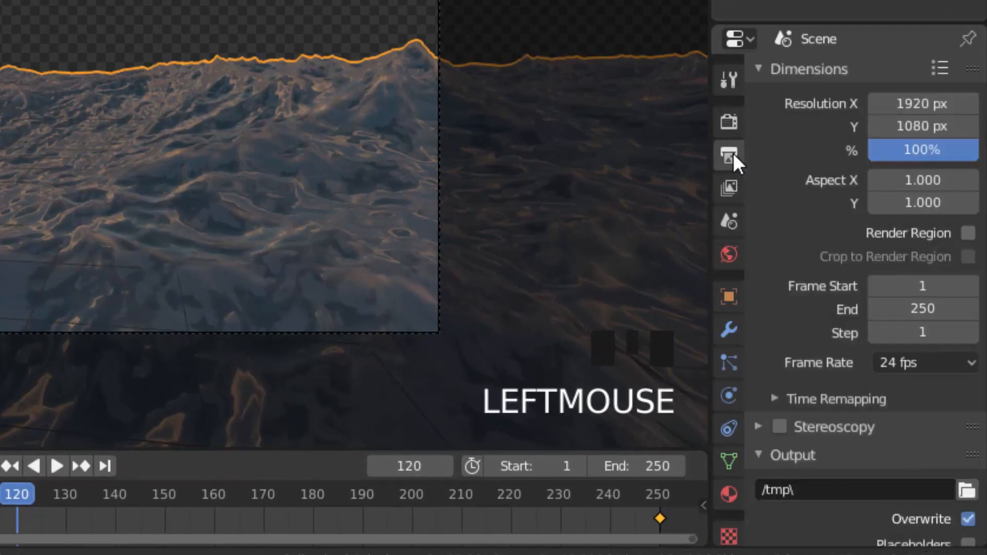
{"action": "mouse_move", "coordinate": [917, 170]}
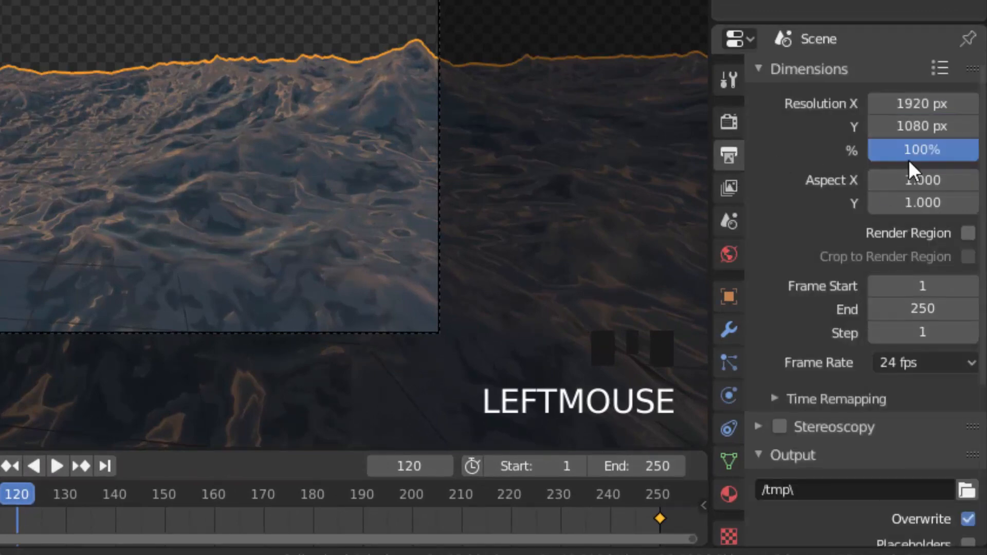
{"action": "scroll", "scroll_direction": "down", "scroll_amount": 3}
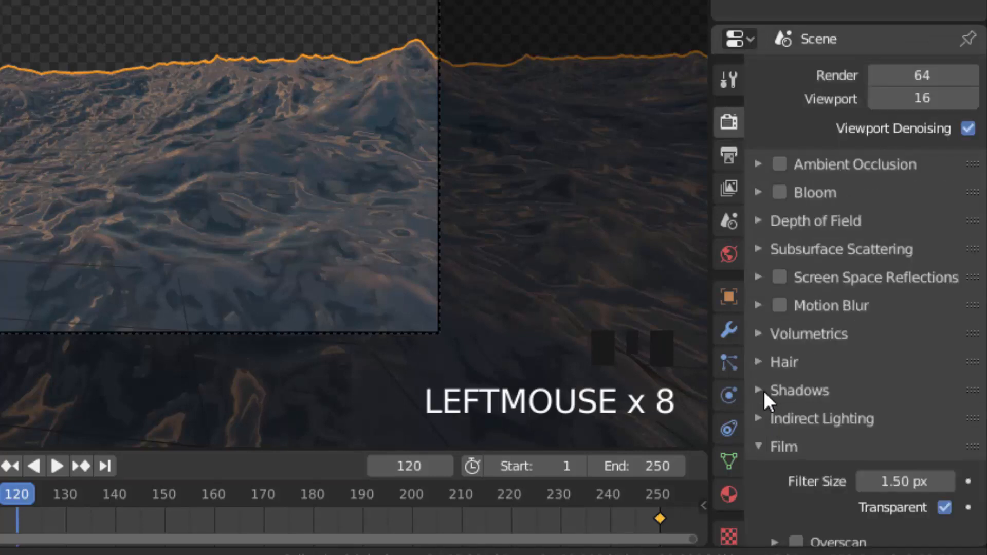
{"action": "left_click", "coordinate": [761, 391]}
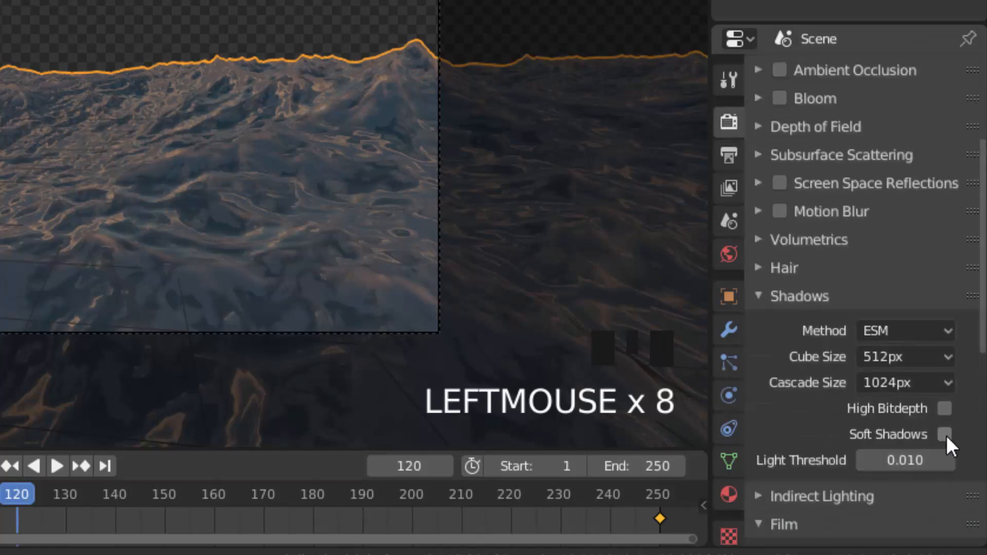
{"action": "left_click", "coordinate": [905, 330]}
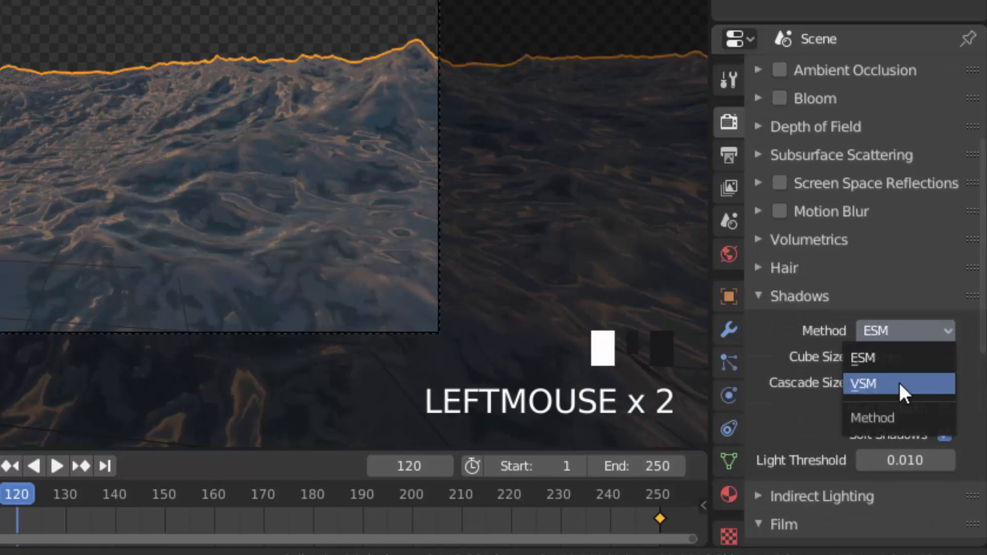
{"action": "left_click", "coordinate": [865, 383]}
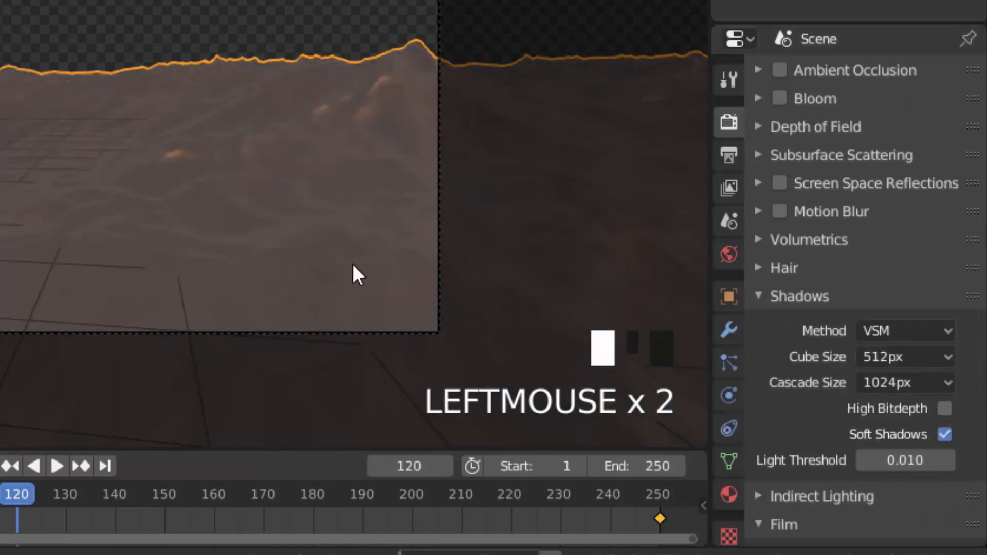
Output PNG frames with RGBA colour into the Ocean Render folder.
{"action": "double_click", "coordinate": [359, 274]}
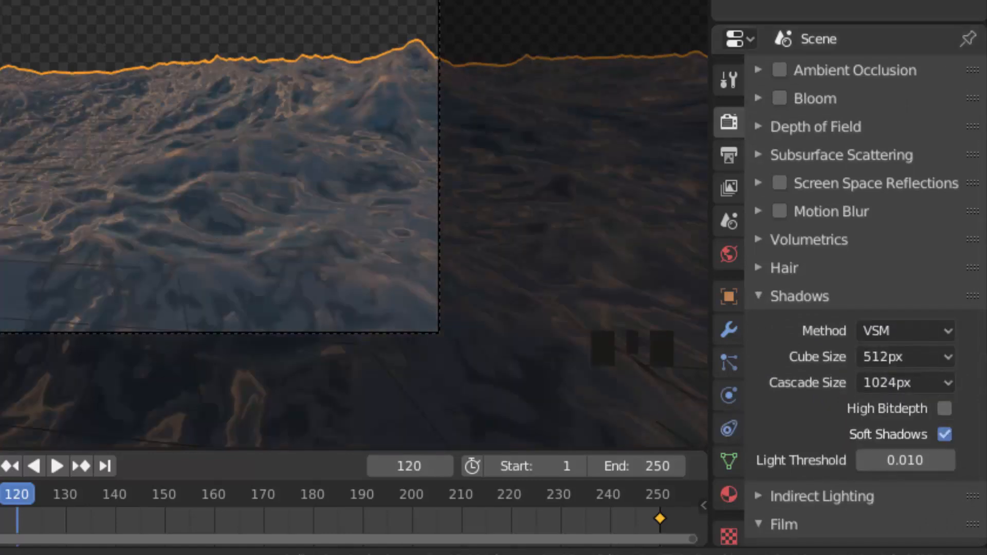
{"action": "left_click", "coordinate": [919, 392]}
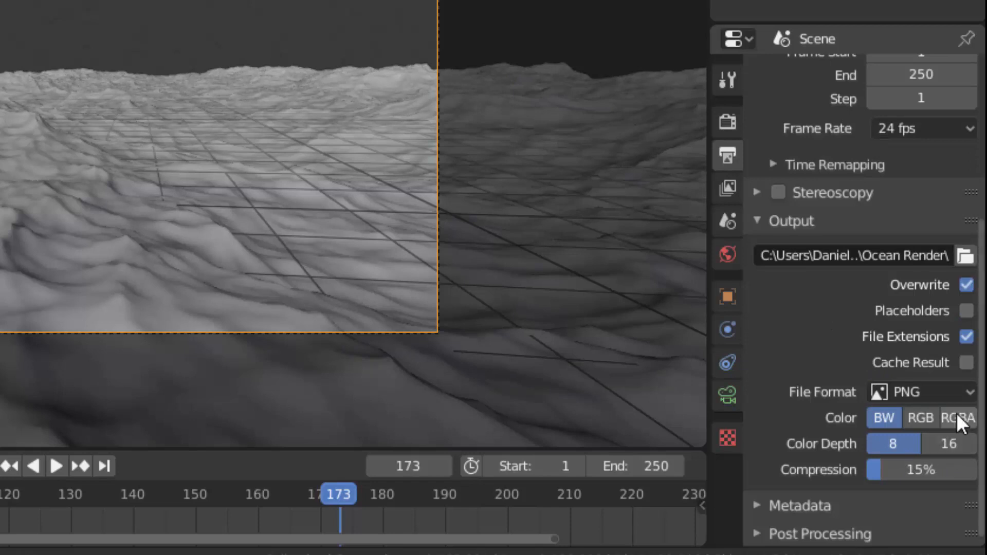
{"action": "left_click", "coordinate": [958, 418]}
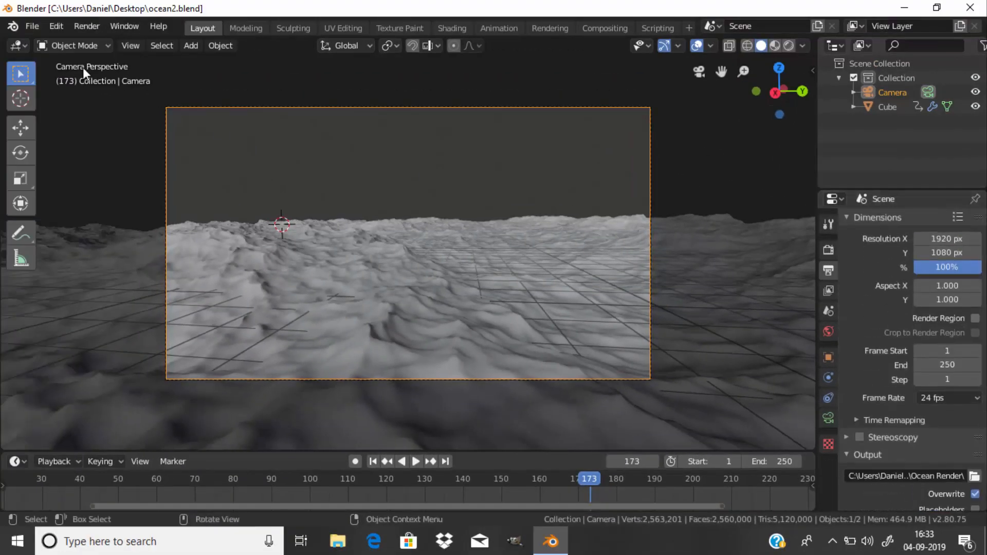
Start Render Animation to produce the full ocean sequence.
{"action": "left_click", "coordinate": [87, 26]}
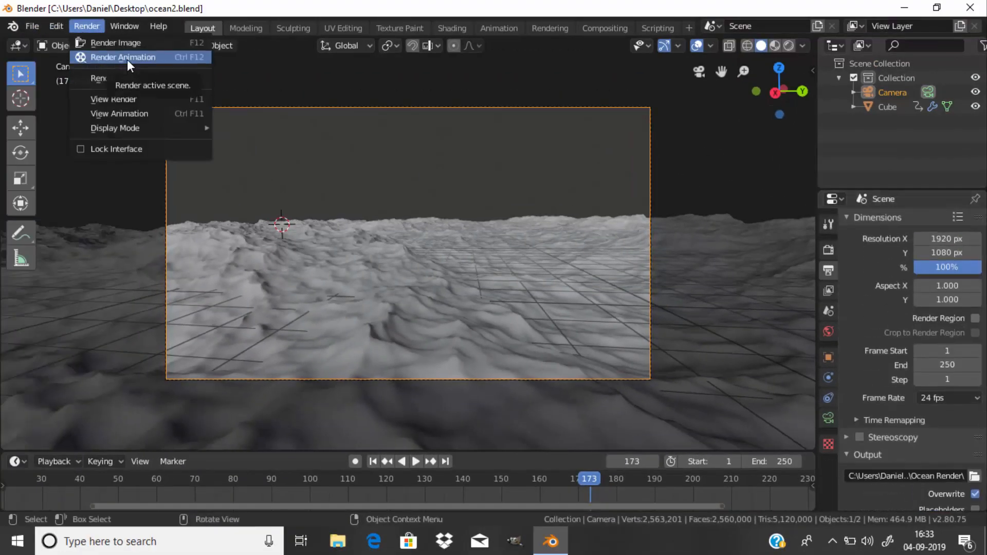
{"action": "left_click", "coordinate": [125, 57]}
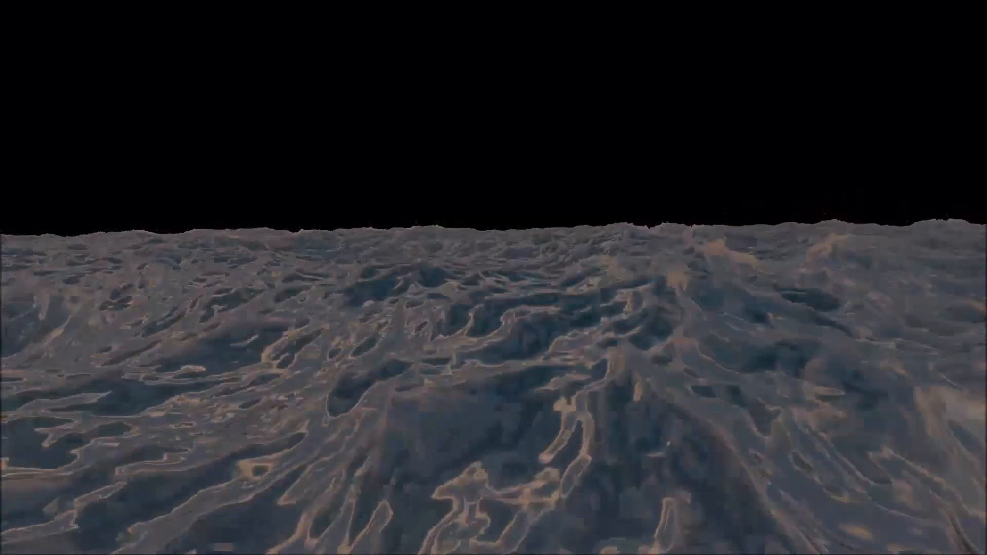